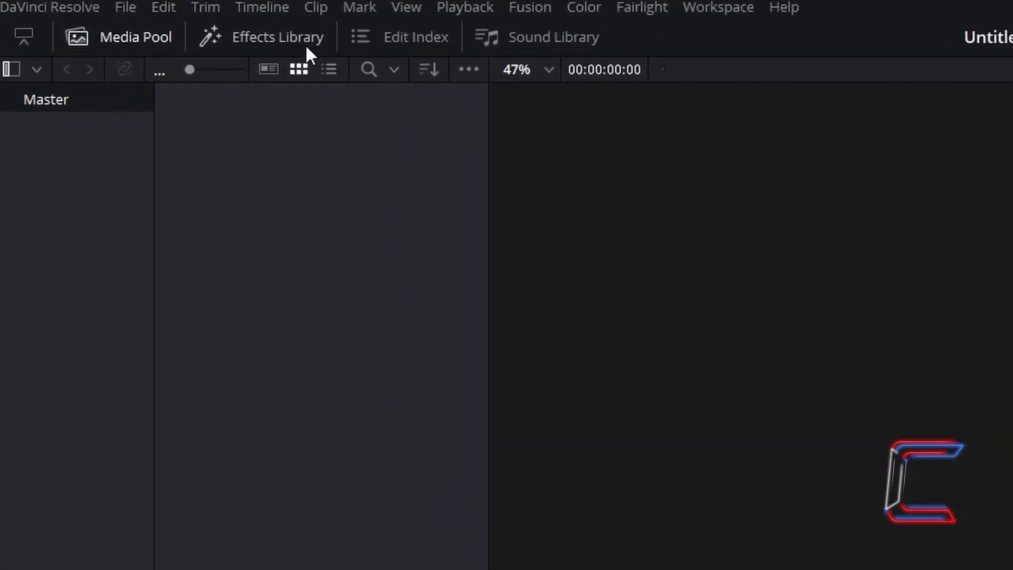
Show the Toolbox > Effects category in the Effects Library.
left_click(276, 37)
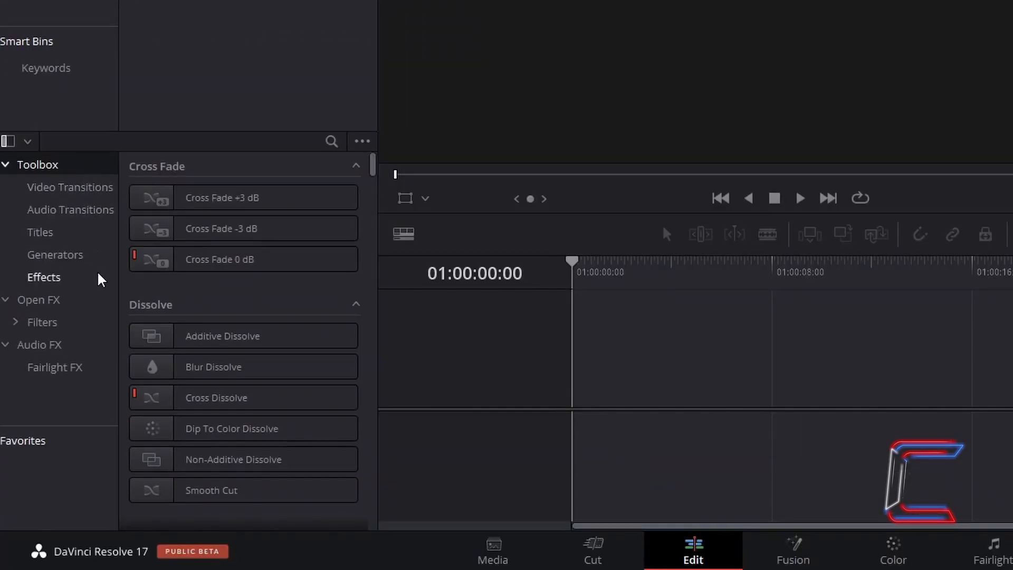
left_click(43, 277)
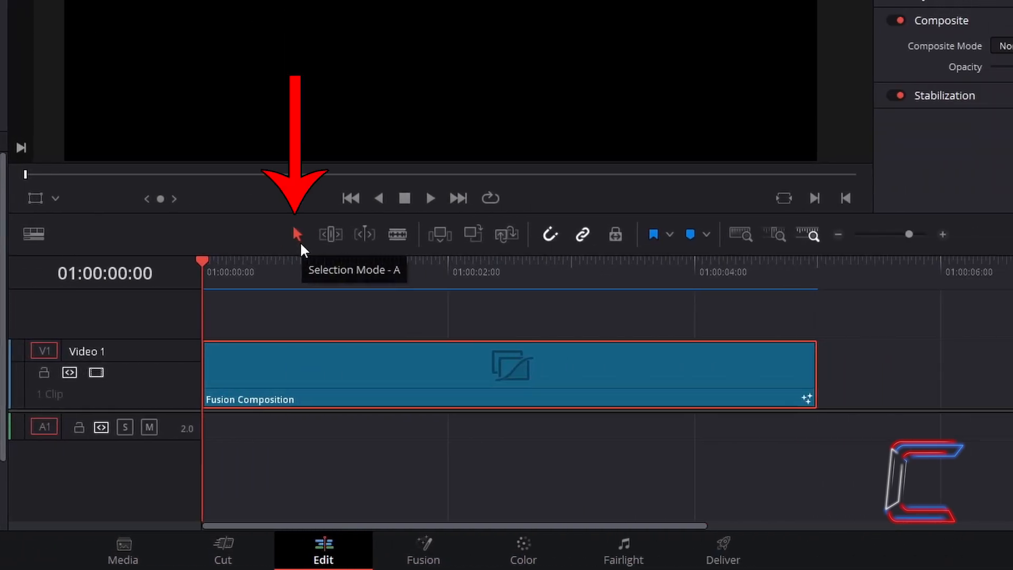
mouse_move(215, 271)
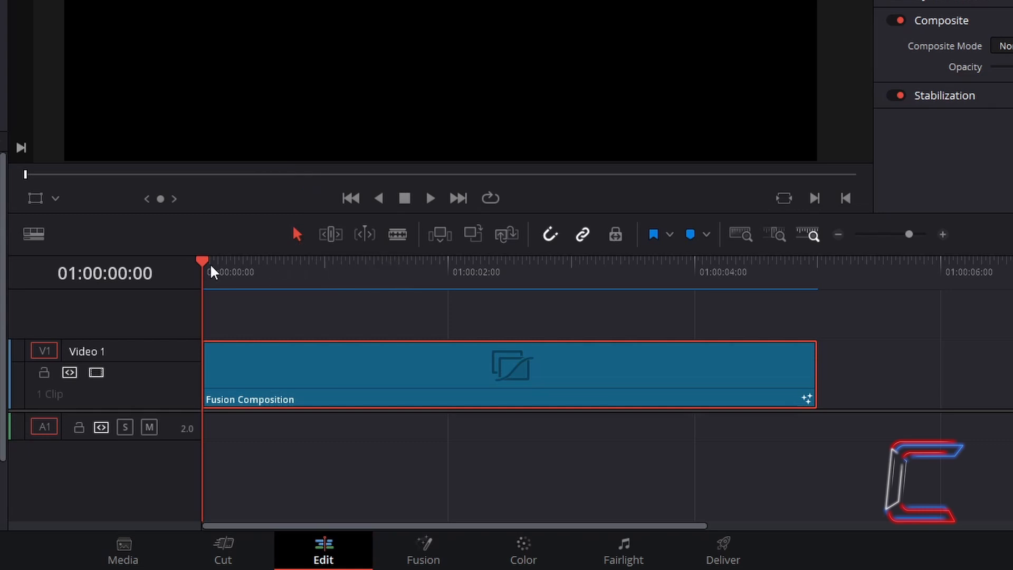
mouse_move(329, 275)
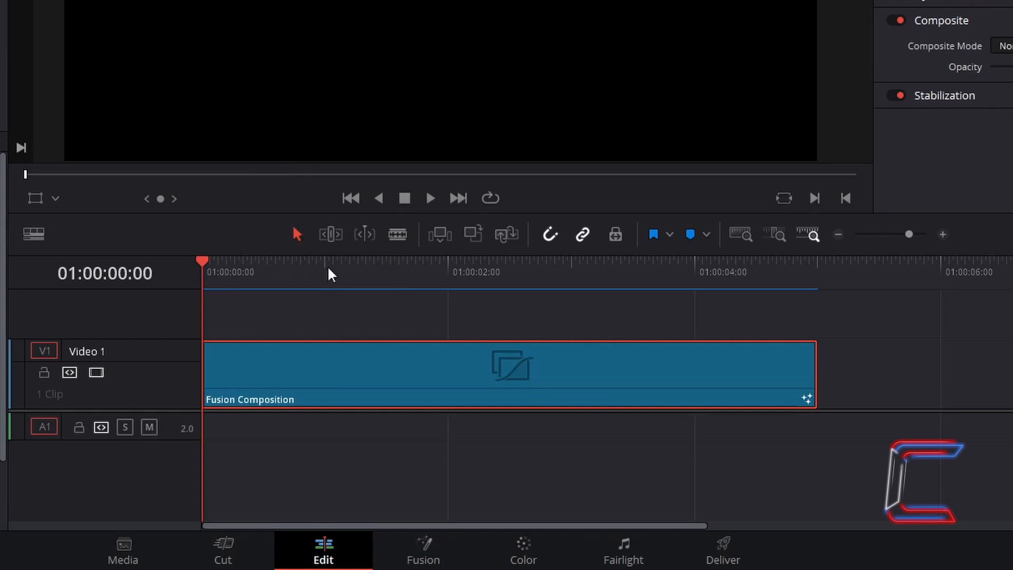
Park the playhead at 01:00:05:00 and bring up the Fusion Composition clip's context menu.
left_click(590, 271)
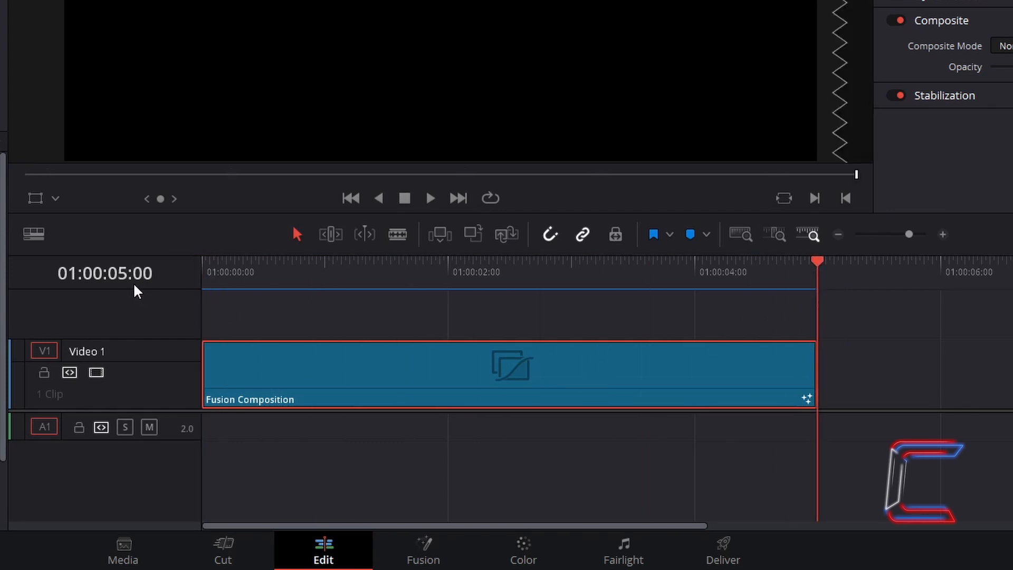
mouse_move(168, 299)
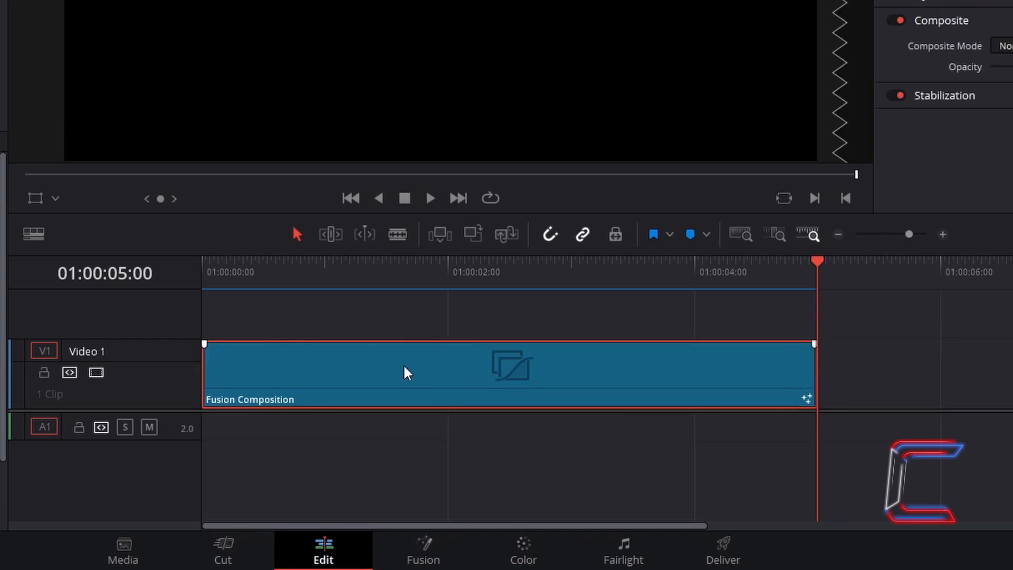
right_click(407, 371)
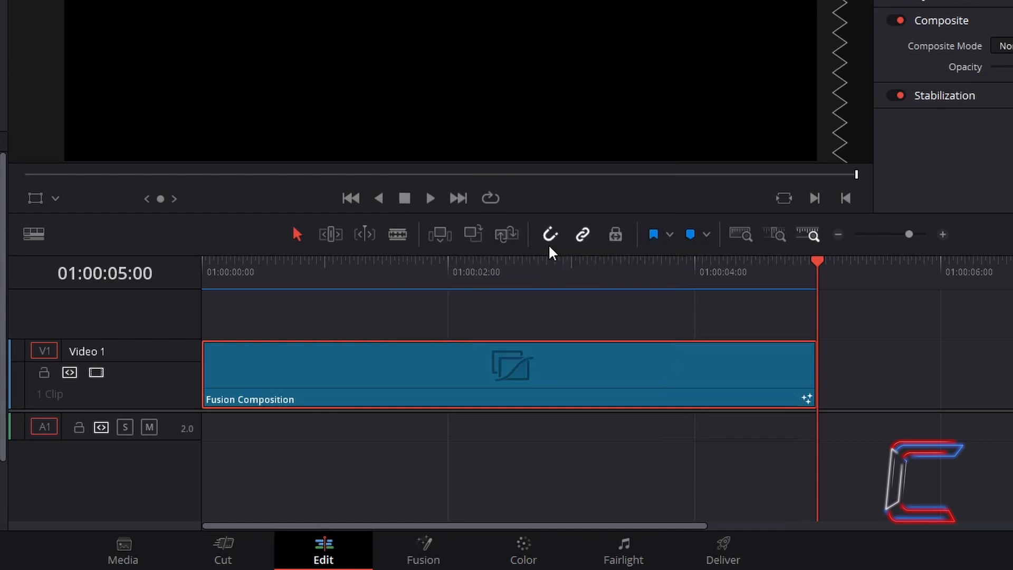
Open the clip in the Fusion page and add a Rectangle node from the tool search.
left_click(423, 551)
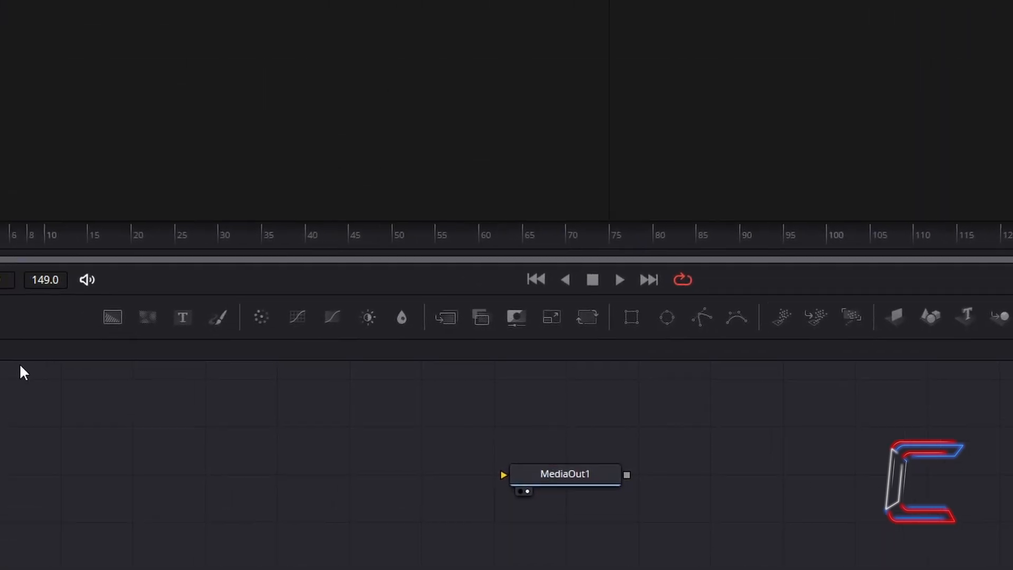
key("shift+space")
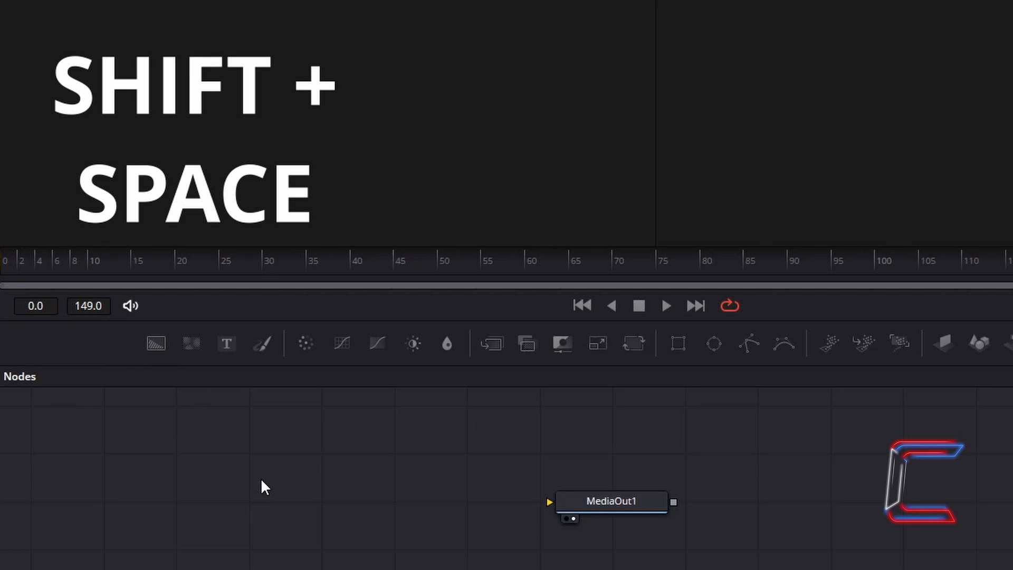
key("shift+space")
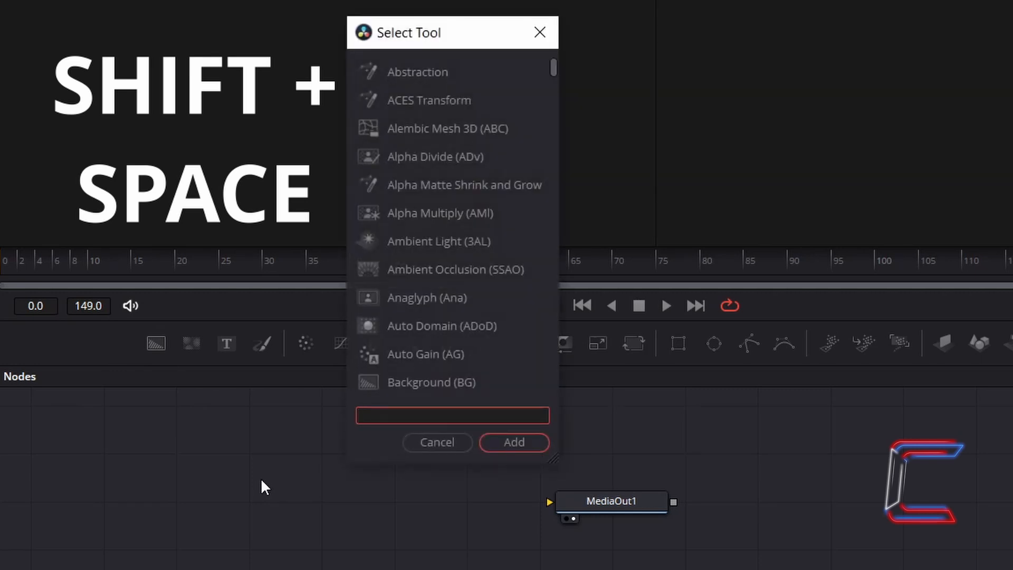
type("Rectangle")
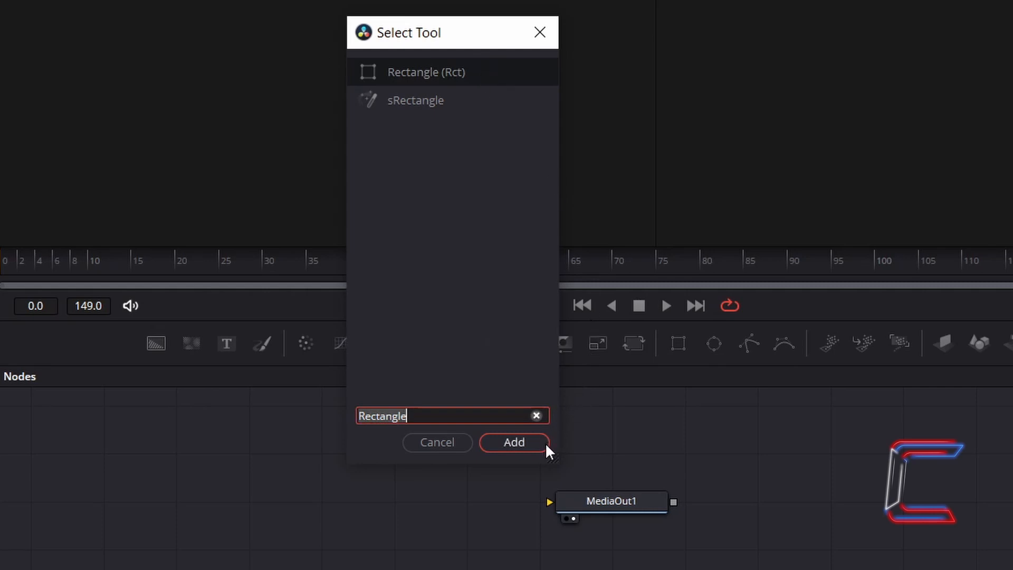
left_click(514, 442)
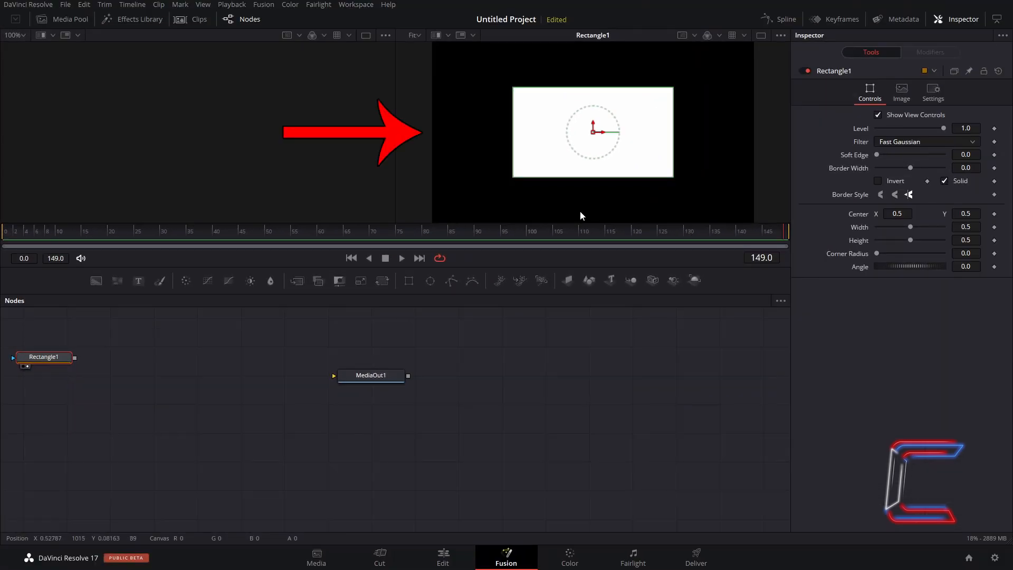
mouse_move(498, 103)
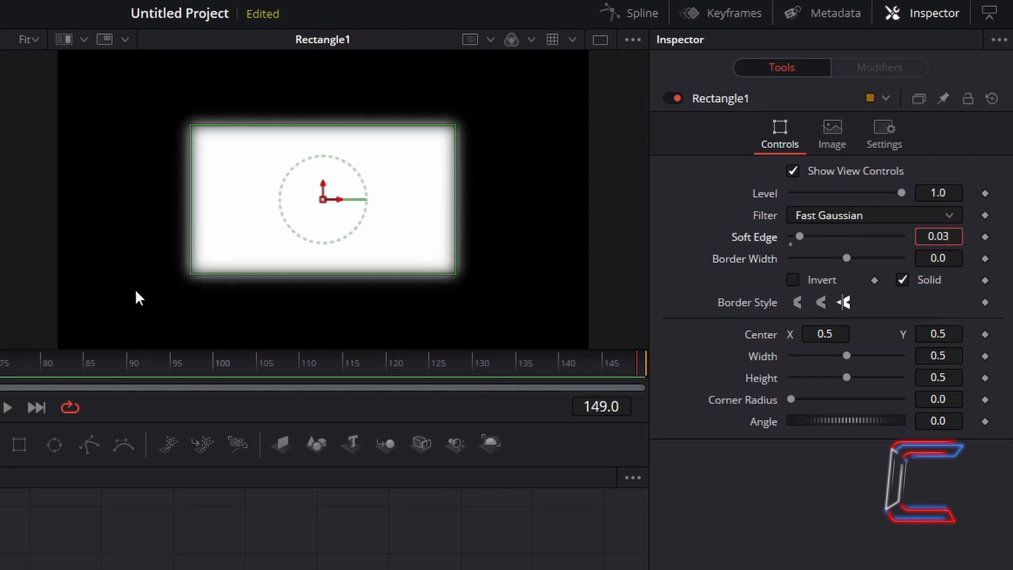
mouse_move(511, 233)
type("0.08")
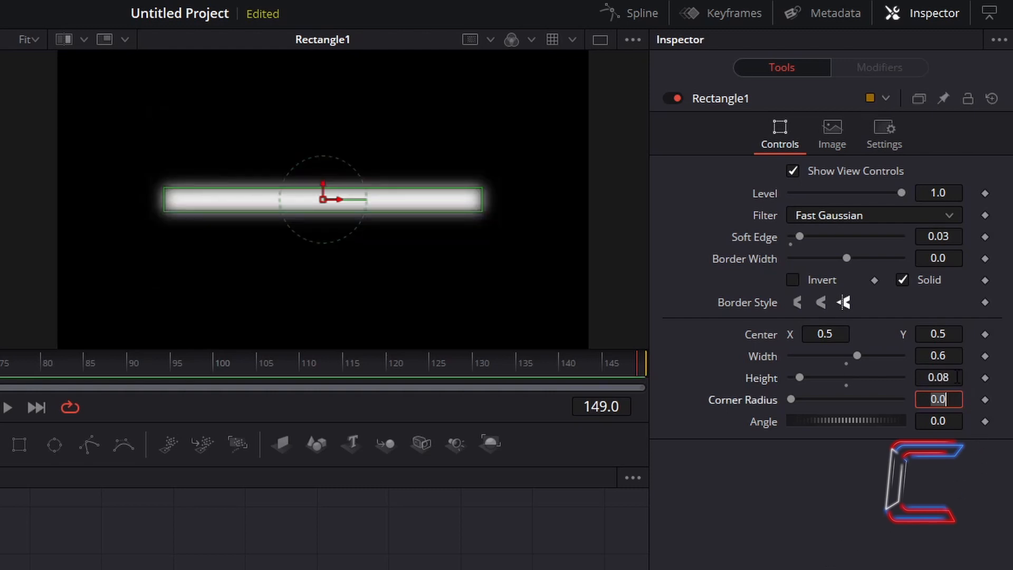
Tilt the thin soft-edged bar to a diagonal angle.
left_click(938, 378)
type("pEmitter")
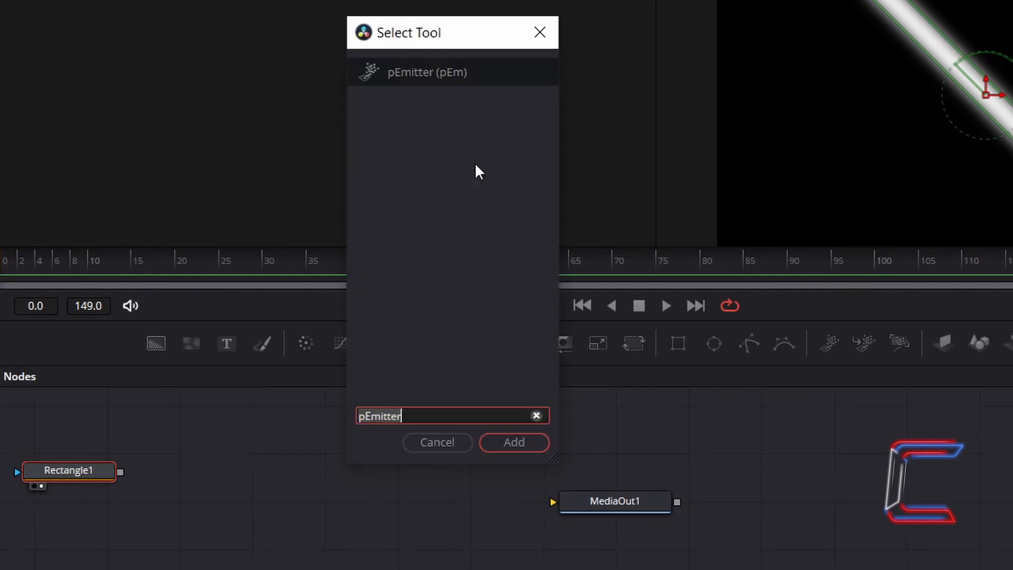
mouse_move(530, 387)
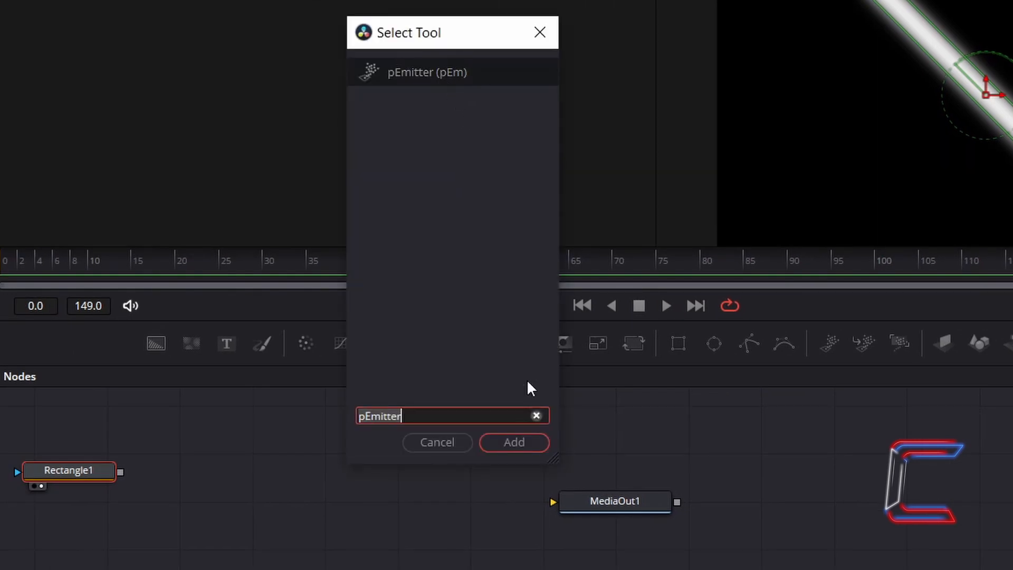
Add a pEmitter node beside Rectangle1 in the node graph.
left_click(513, 442)
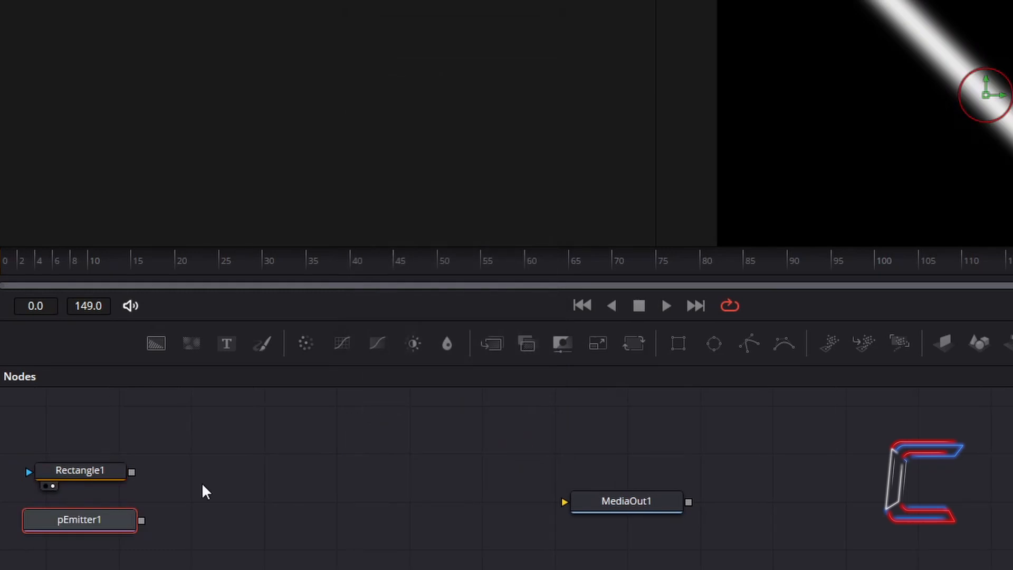
mouse_move(989, 166)
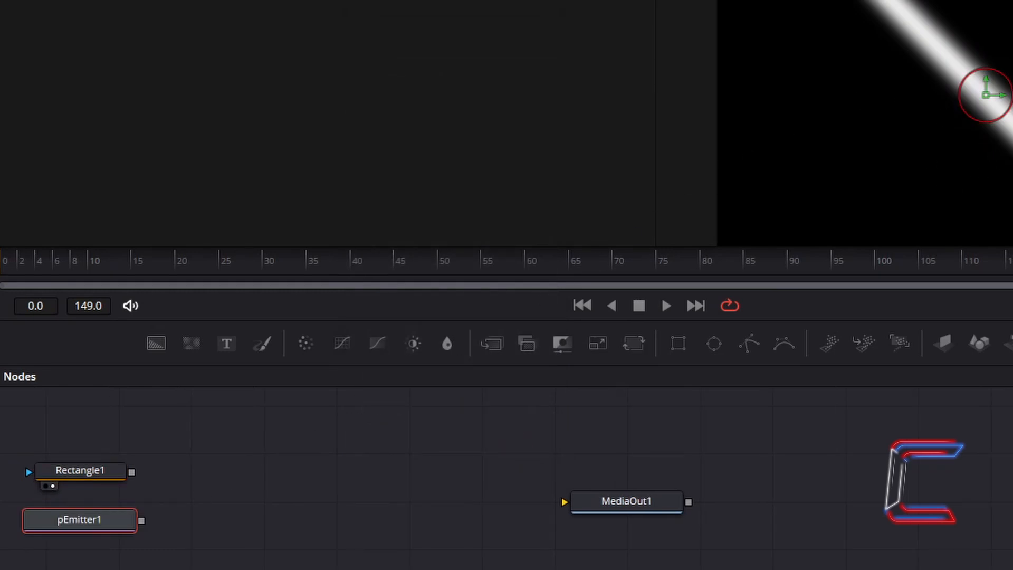
mouse_move(162, 414)
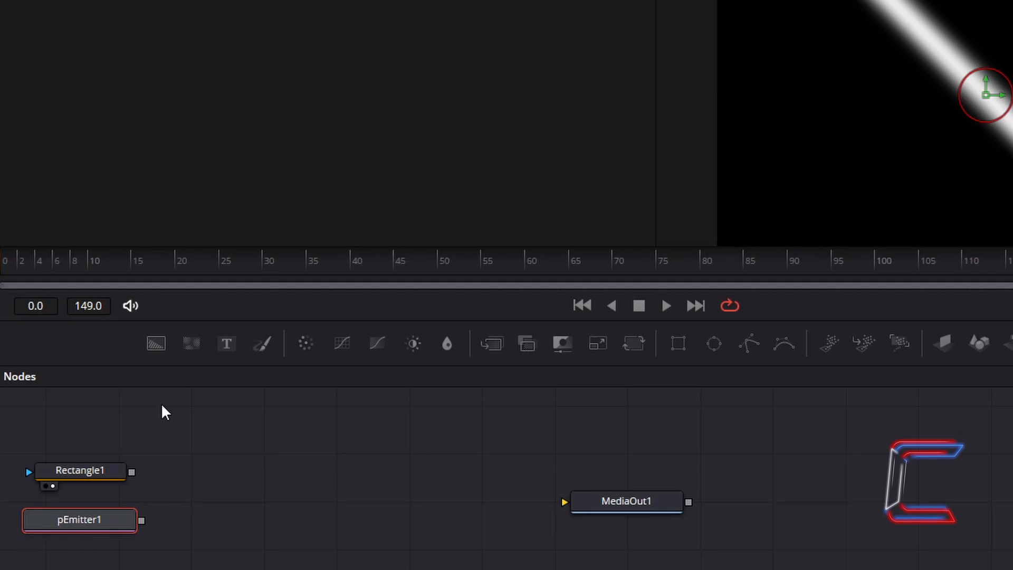
mouse_move(227, 493)
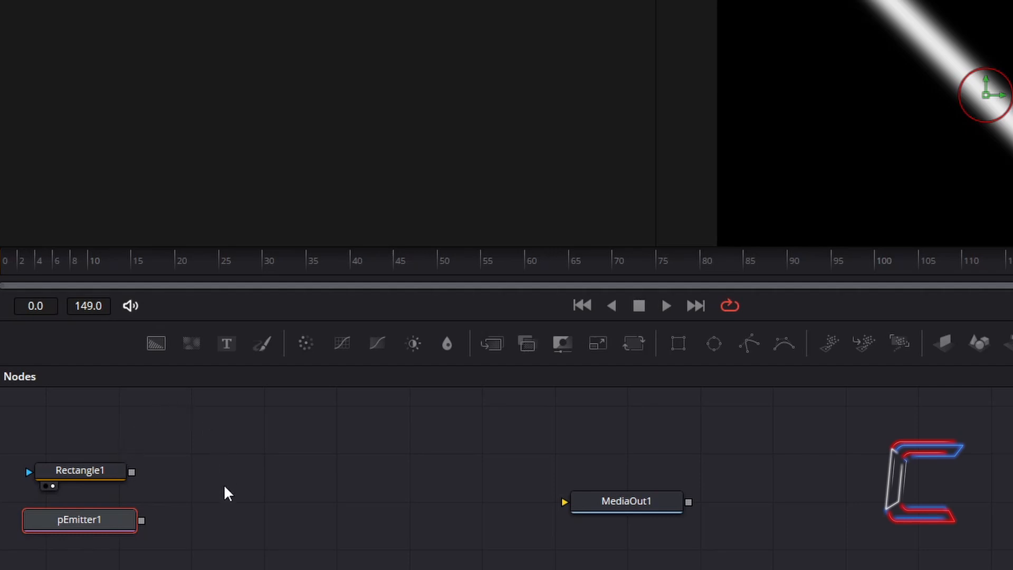
mouse_move(252, 514)
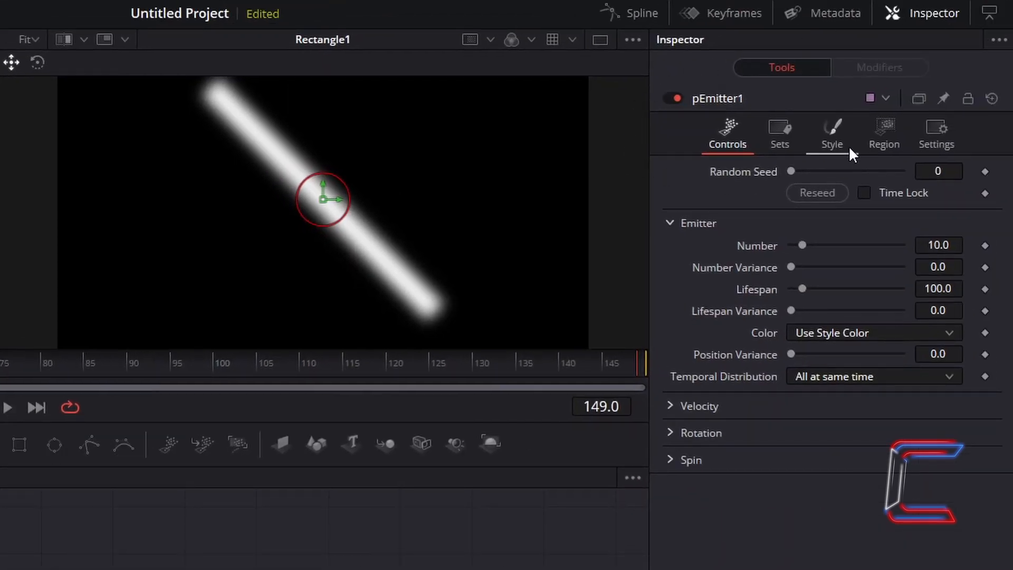
Set pEmitter1's particle Style to Bitmap.
left_click(831, 134)
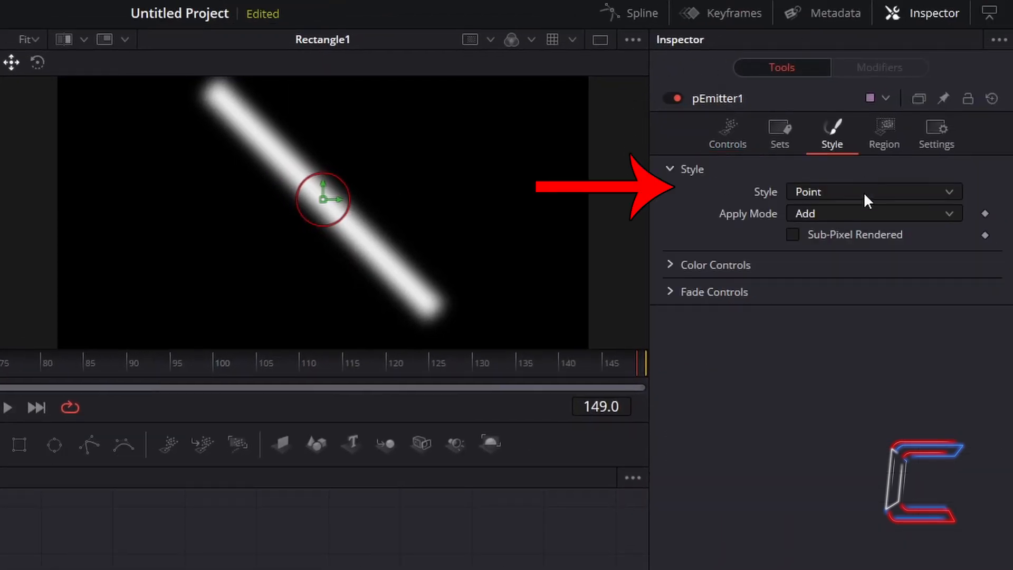
left_click(872, 191)
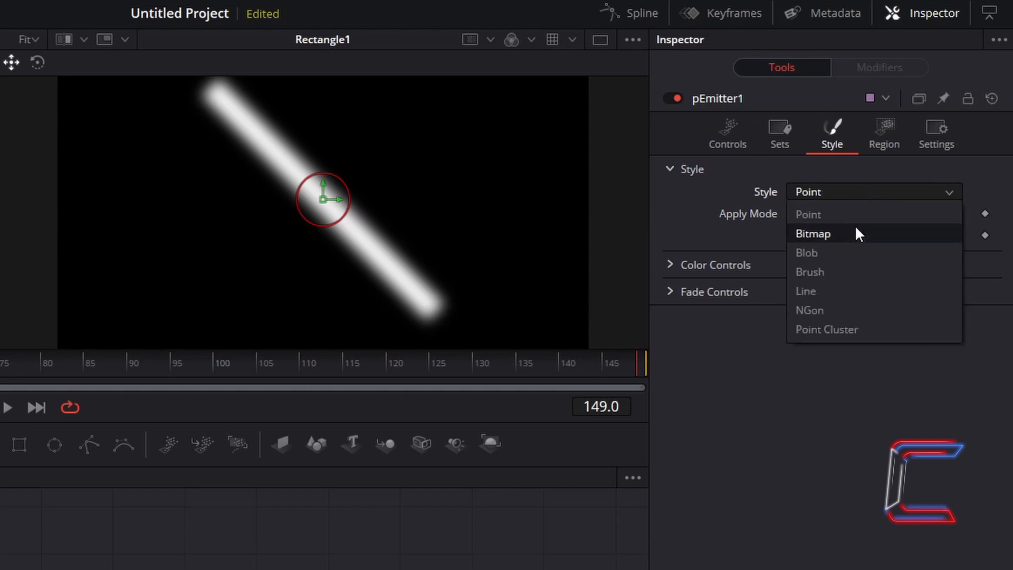
left_click(813, 233)
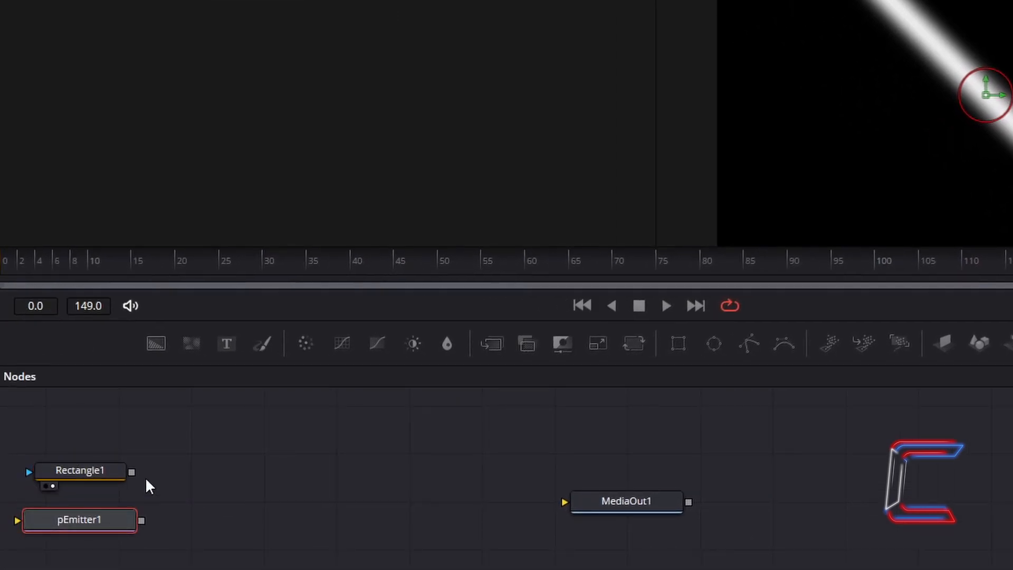
mouse_move(142, 489)
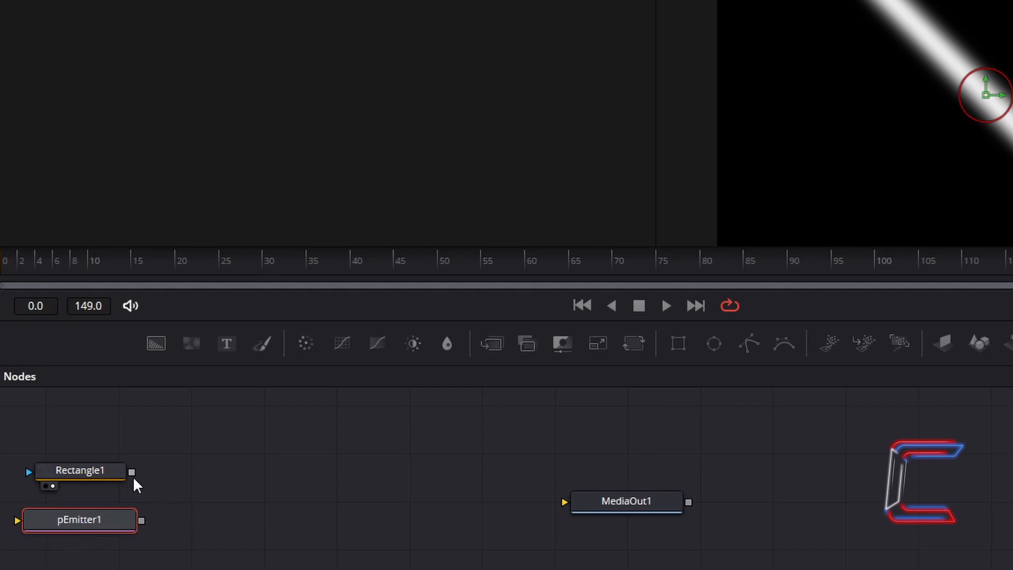
mouse_move(139, 475)
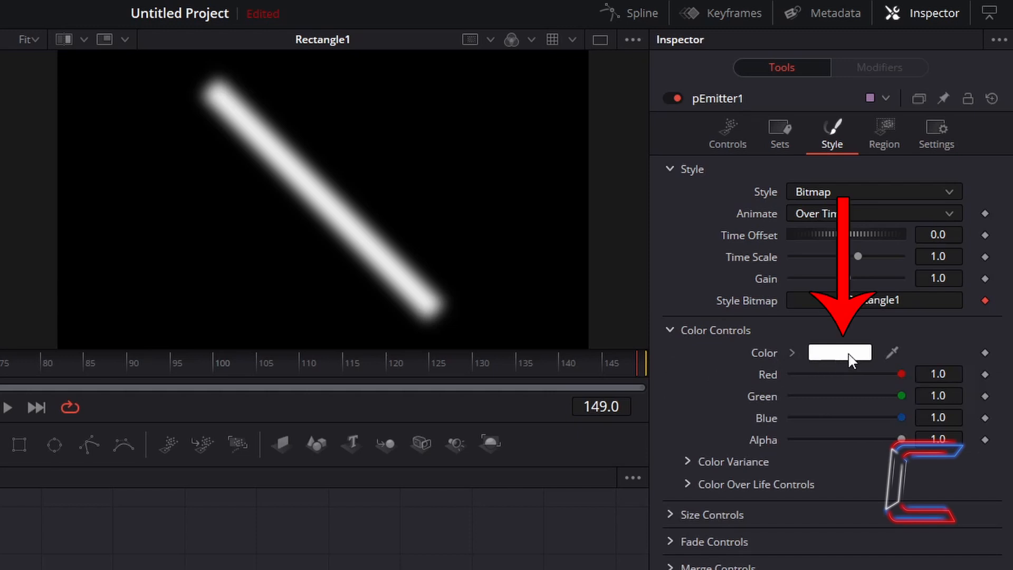
Set pEmitter1's particle colour to magenta (#ee00ff).
left_click(838, 352)
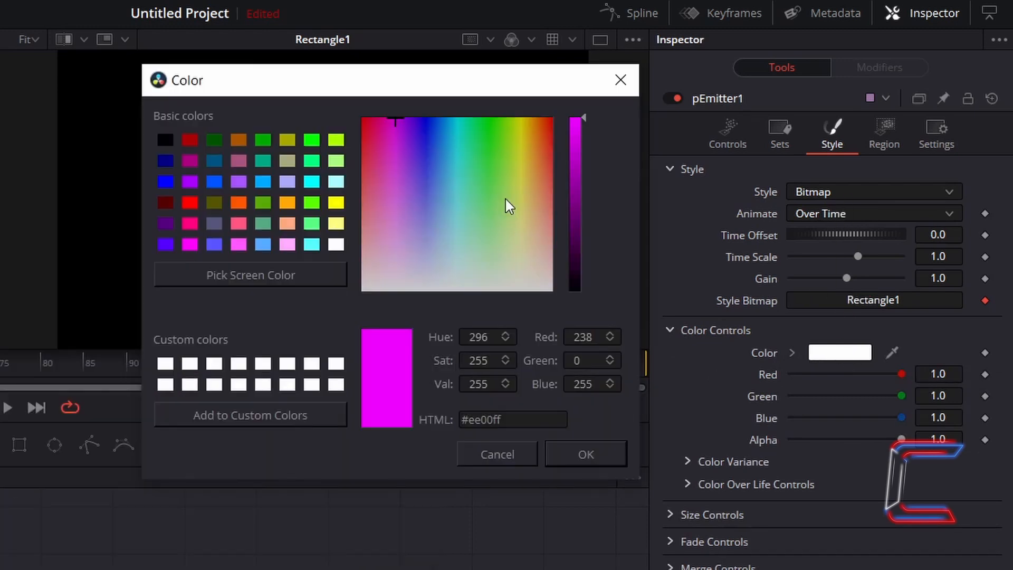
mouse_move(490, 194)
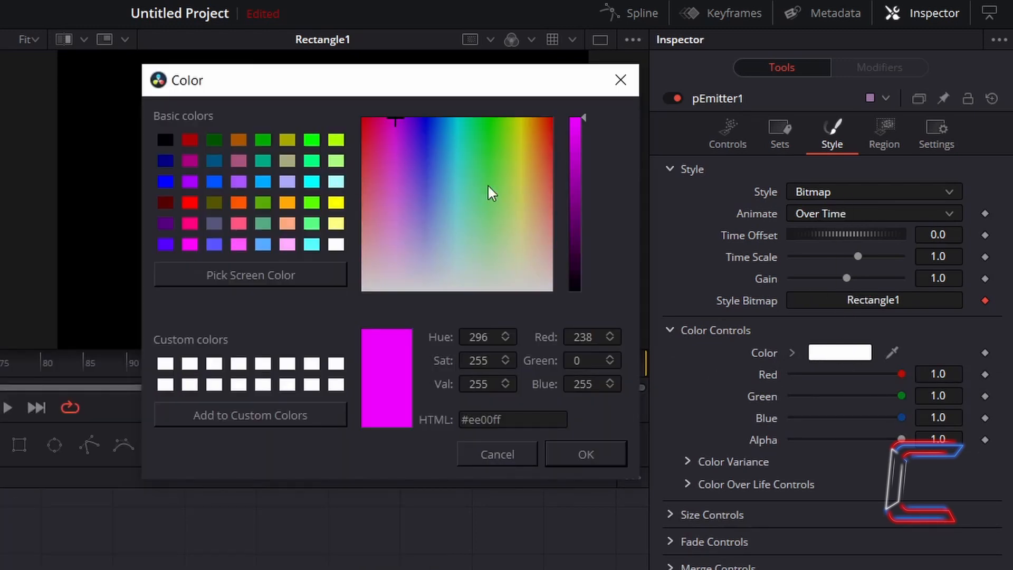
mouse_move(483, 231)
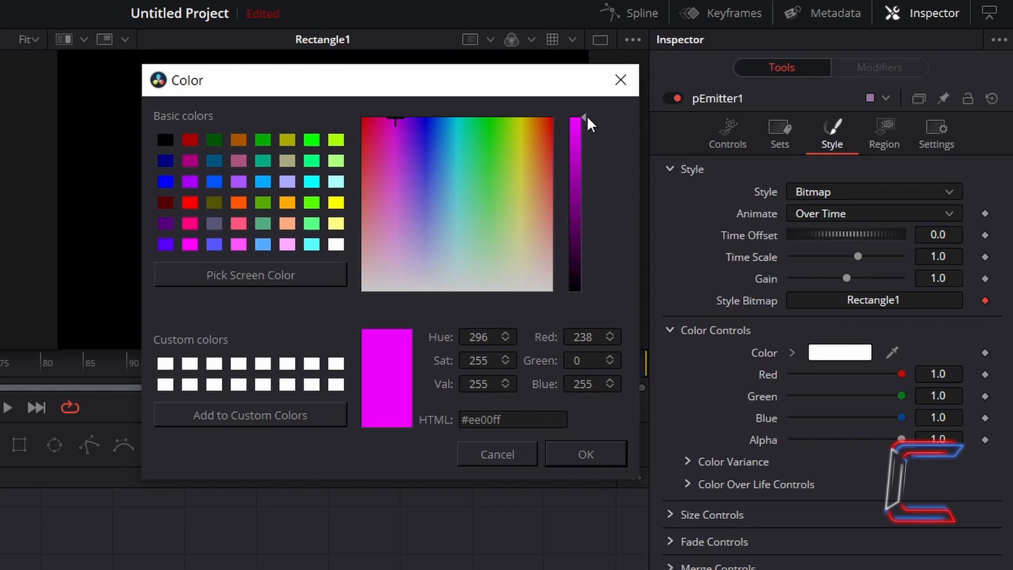
mouse_move(584, 454)
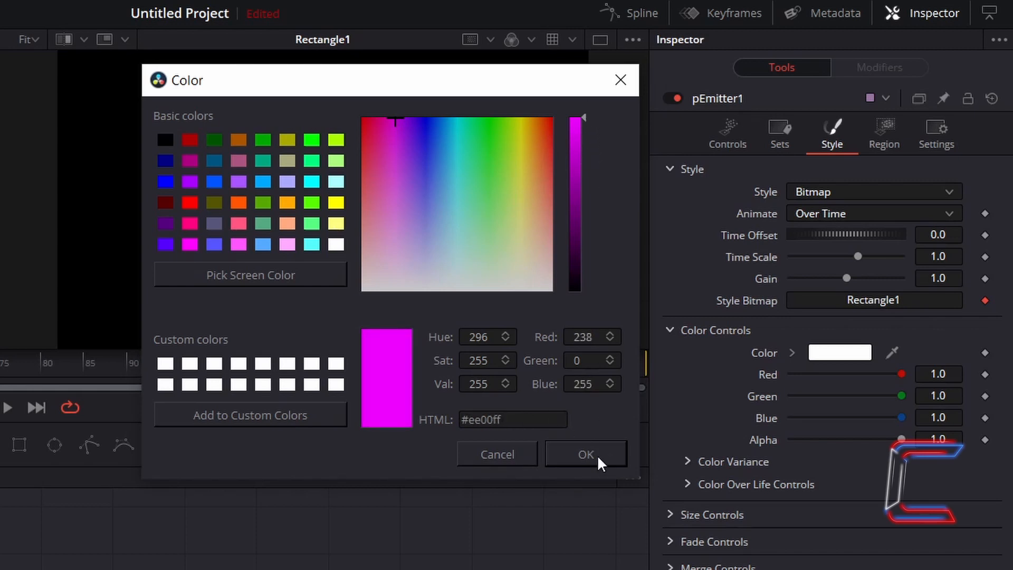
mouse_move(589, 464)
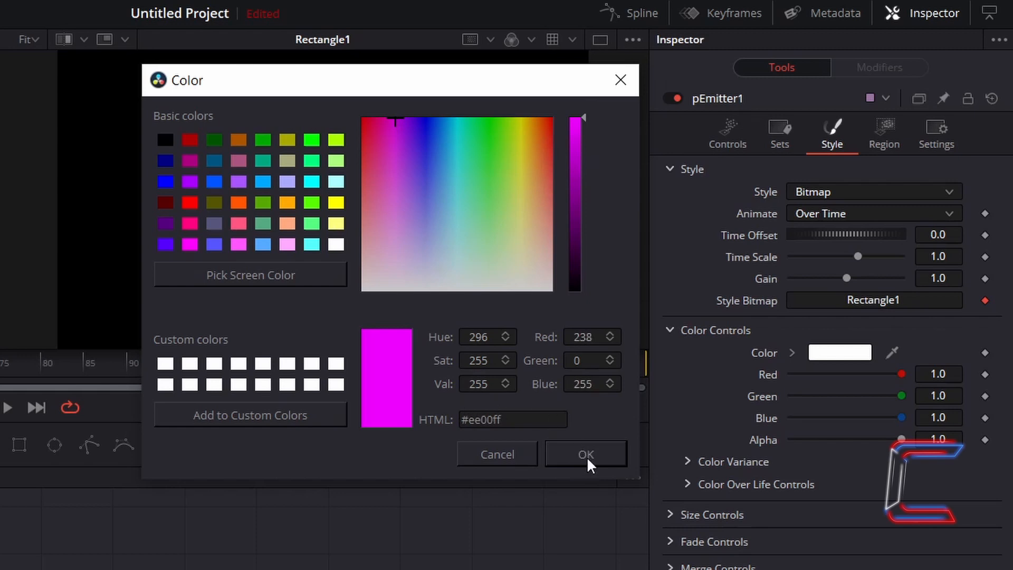
mouse_move(611, 462)
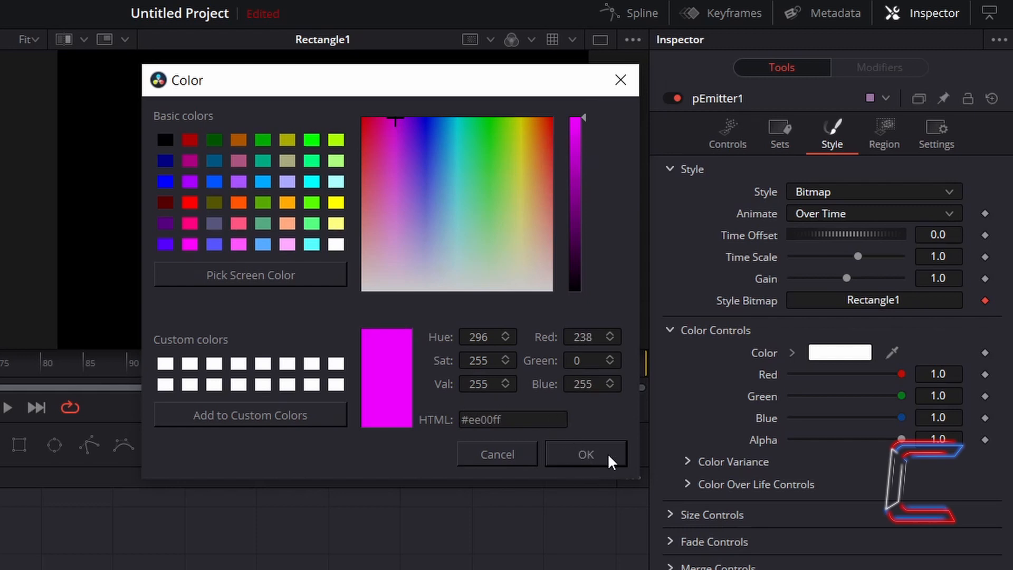
left_click(586, 454)
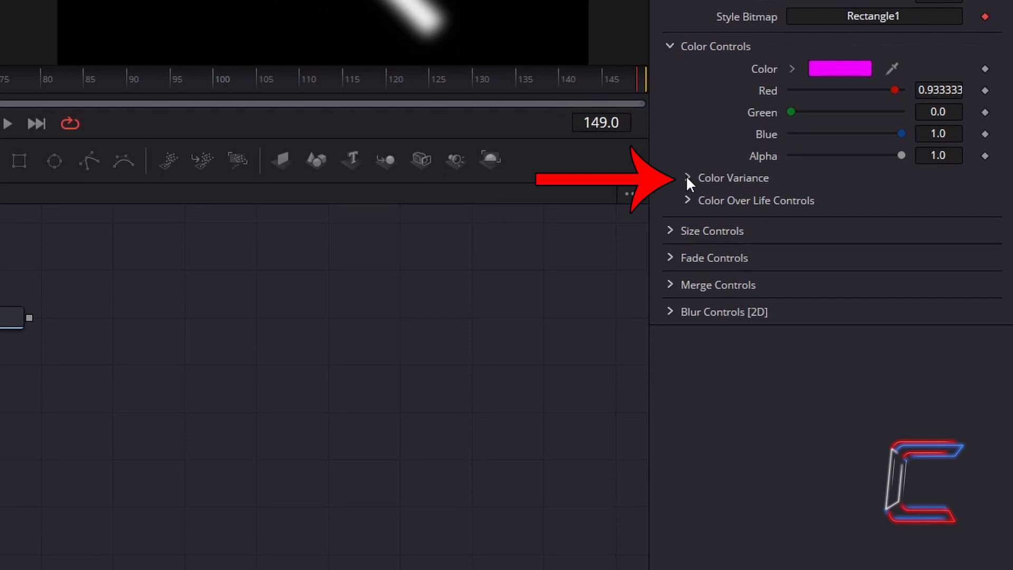
Expand pEmitter1's Color Variance settings.
left_click(687, 177)
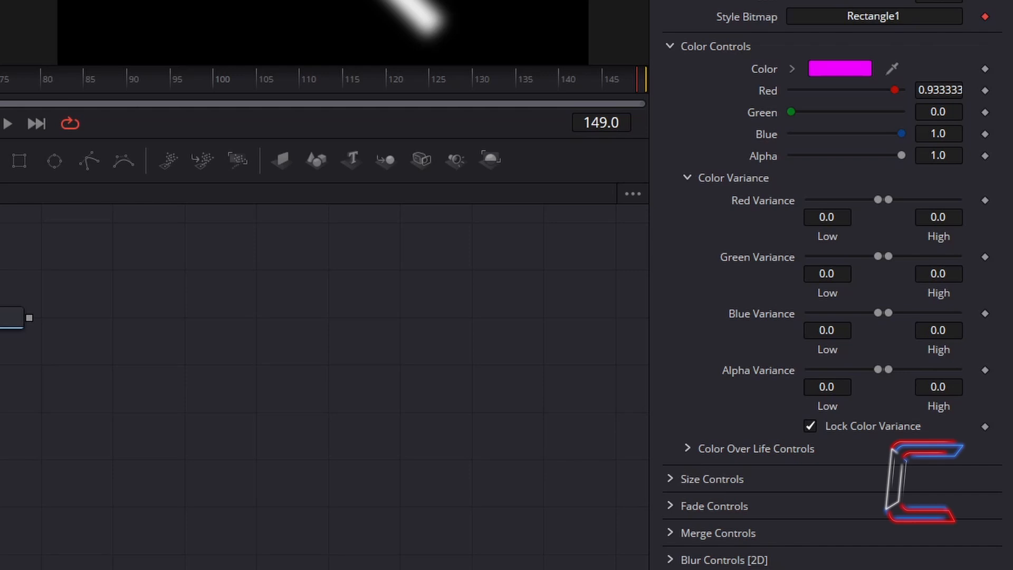
mouse_move(926, 188)
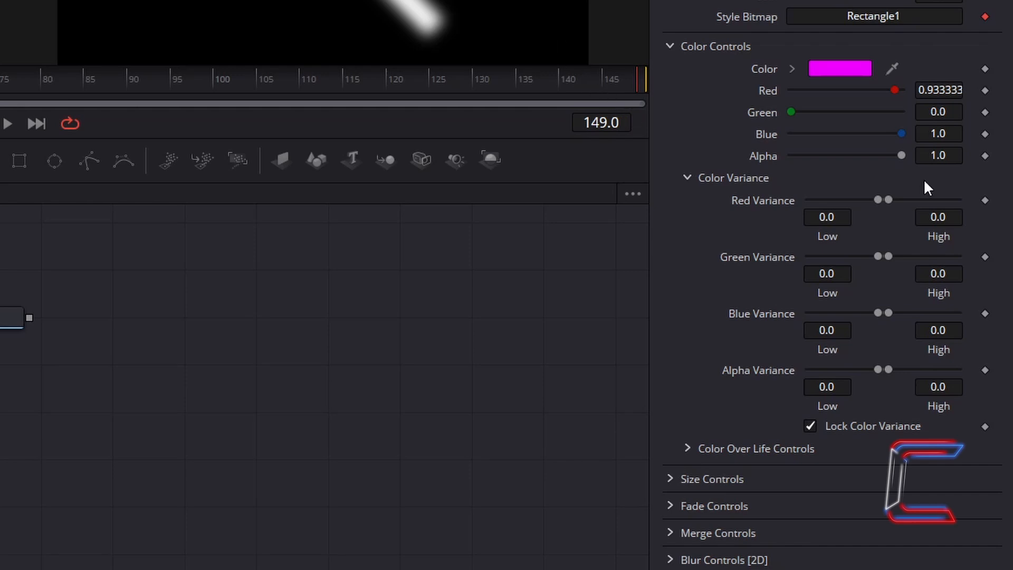
mouse_move(886, 240)
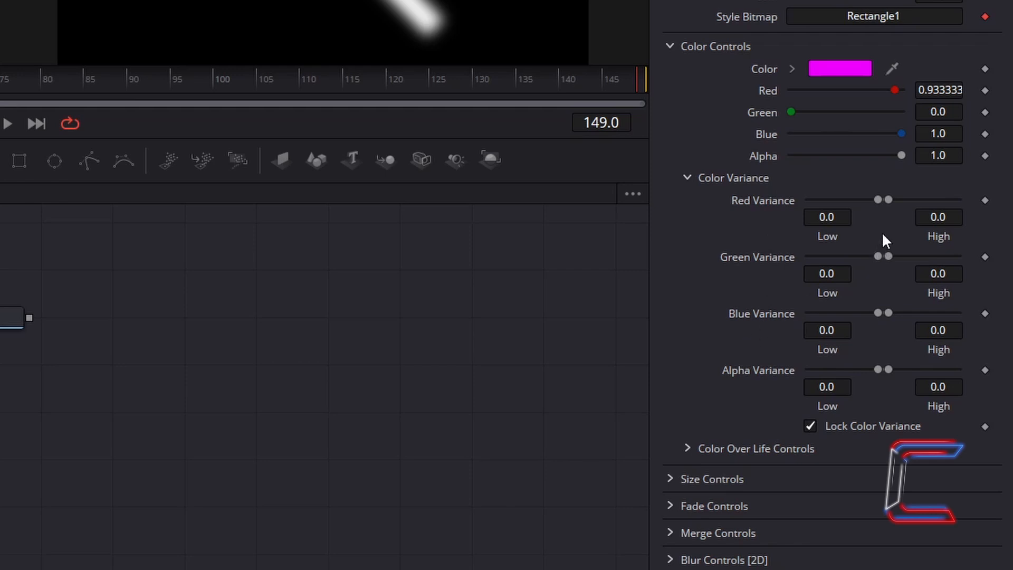
mouse_move(890, 220)
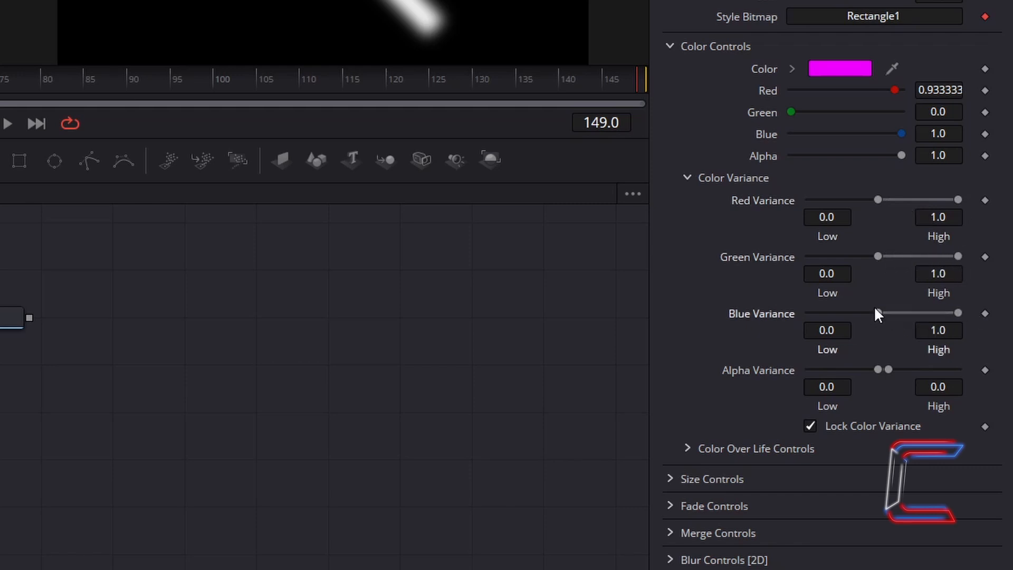
mouse_move(830, 186)
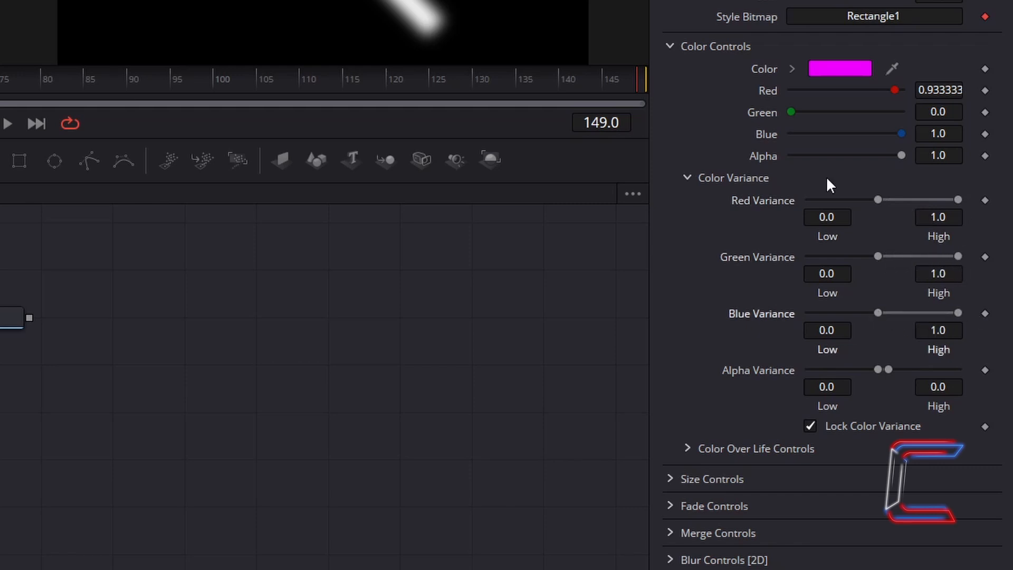
mouse_move(750, 327)
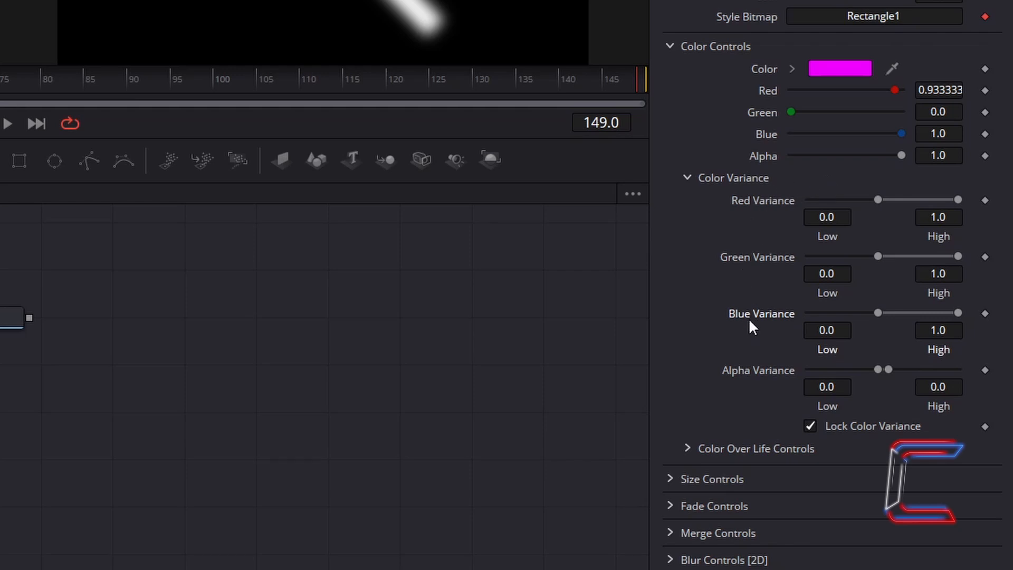
mouse_move(761, 275)
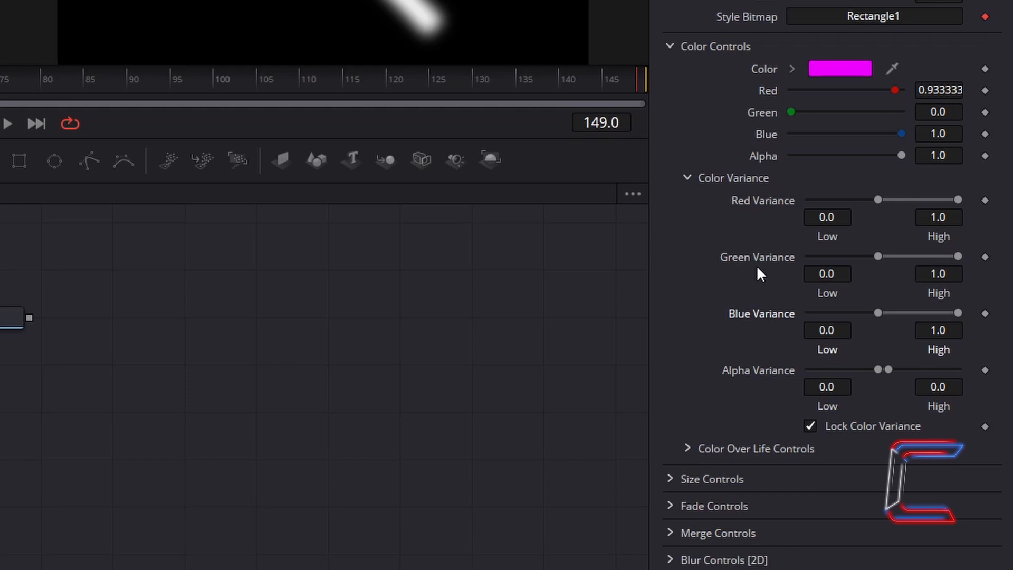
mouse_move(775, 263)
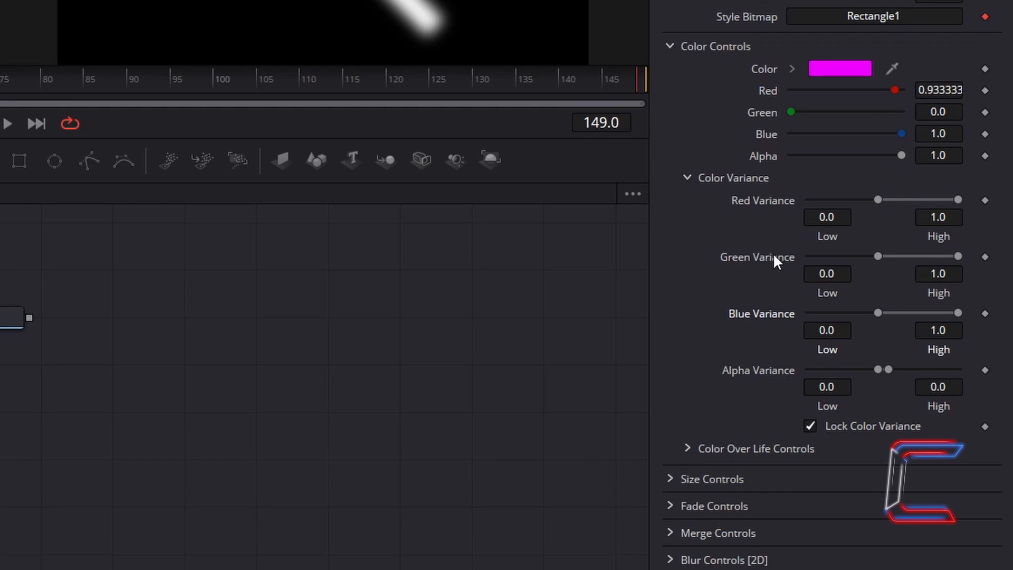
mouse_move(873, 292)
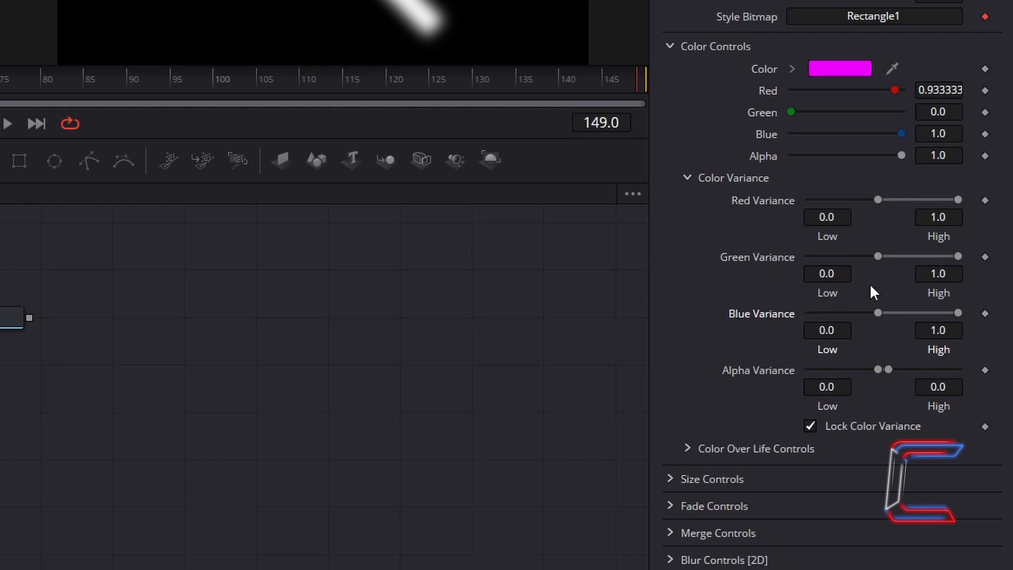
mouse_move(888, 295)
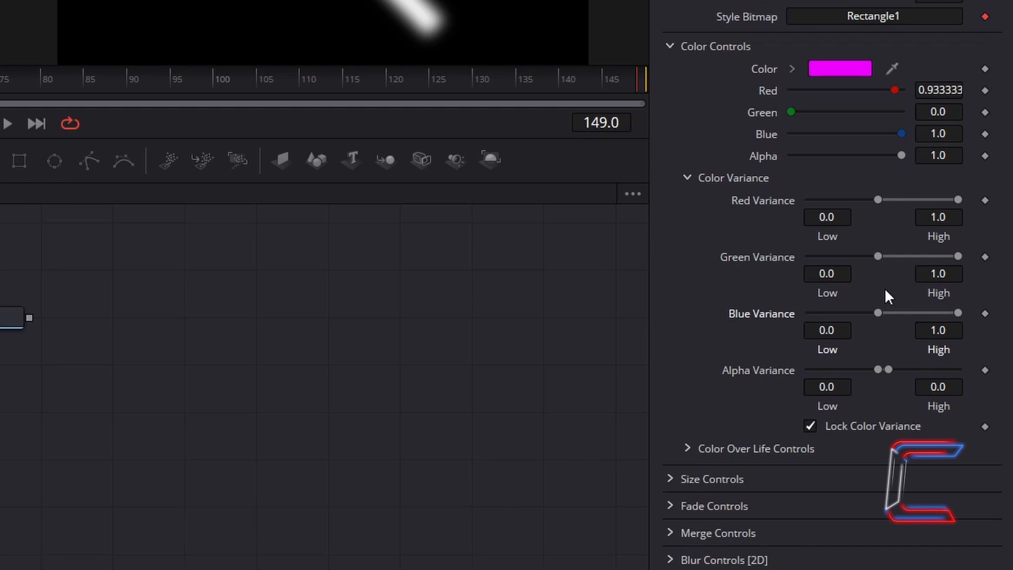
mouse_move(886, 347)
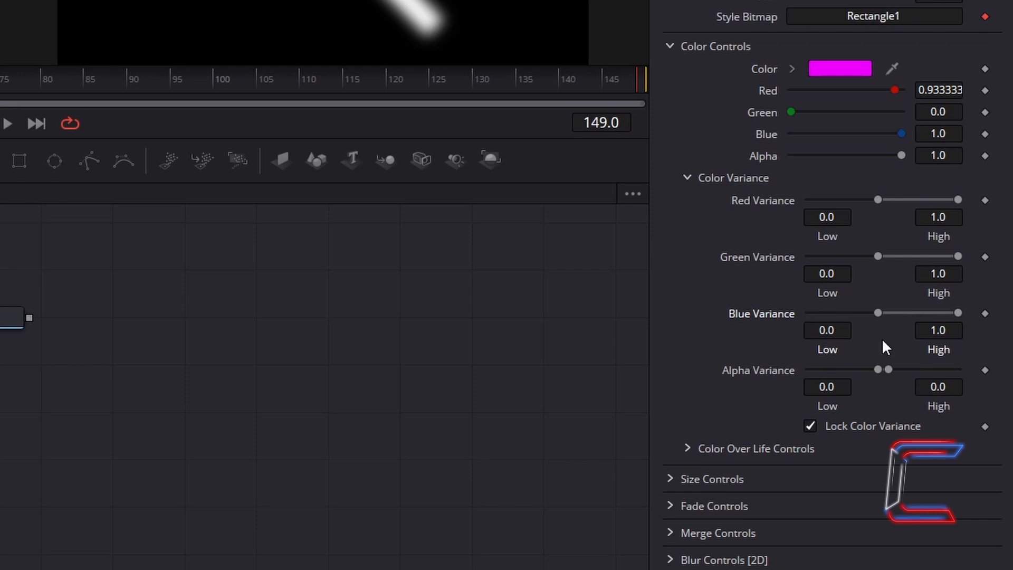
mouse_move(877, 392)
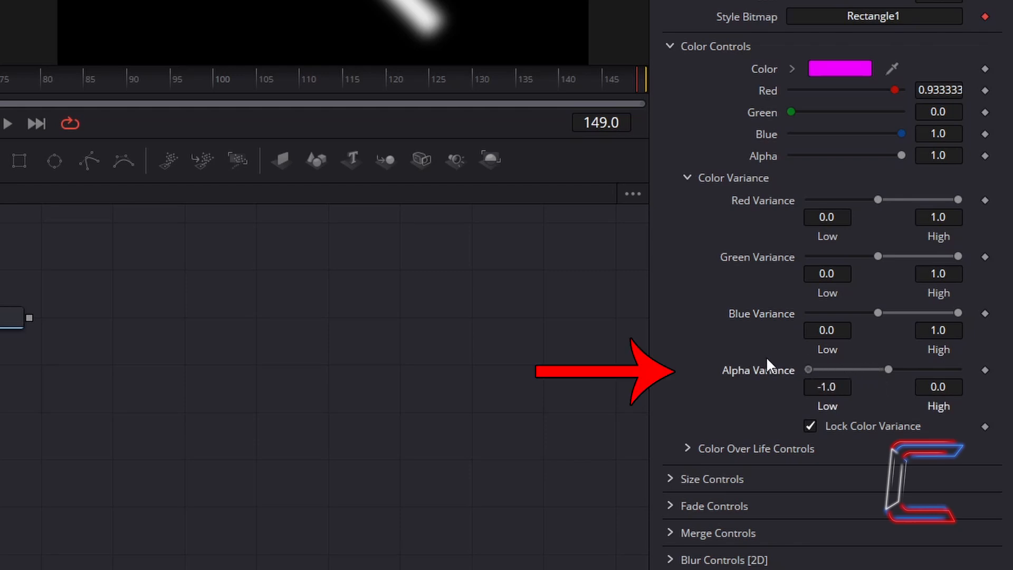
mouse_move(958, 387)
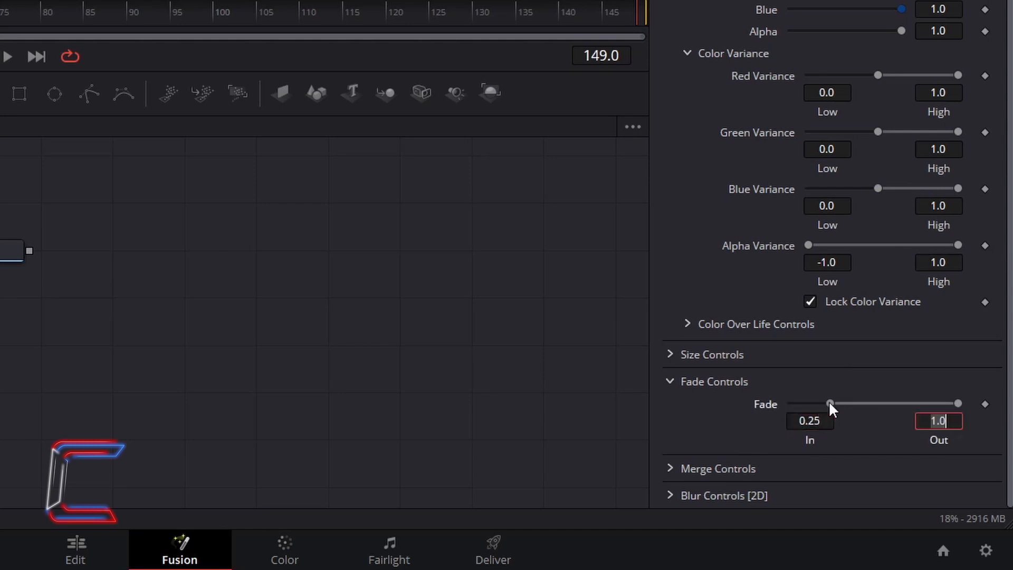
mouse_move(839, 360)
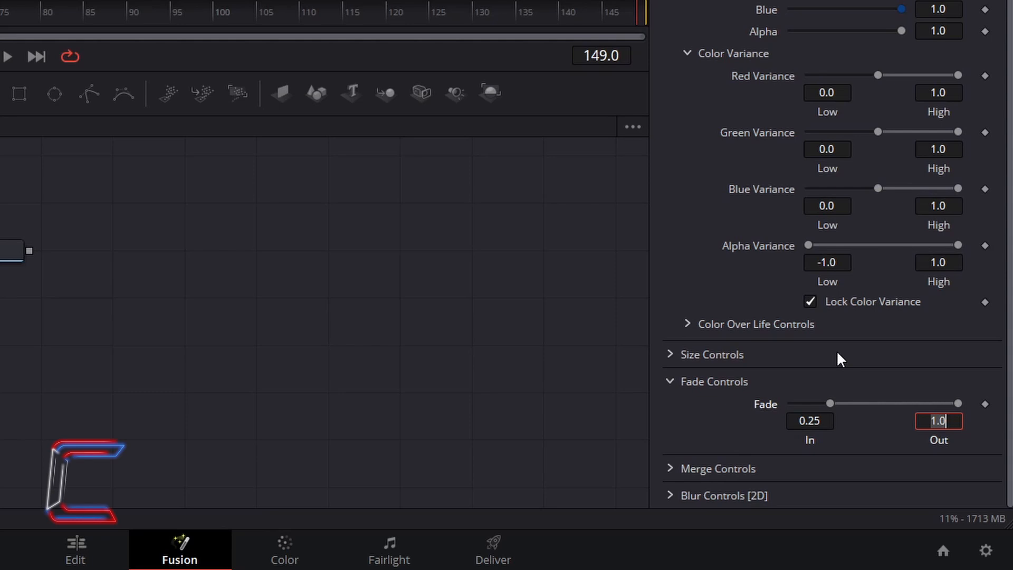
Set the particle Fade Out value to 0.8.
type("0.8")
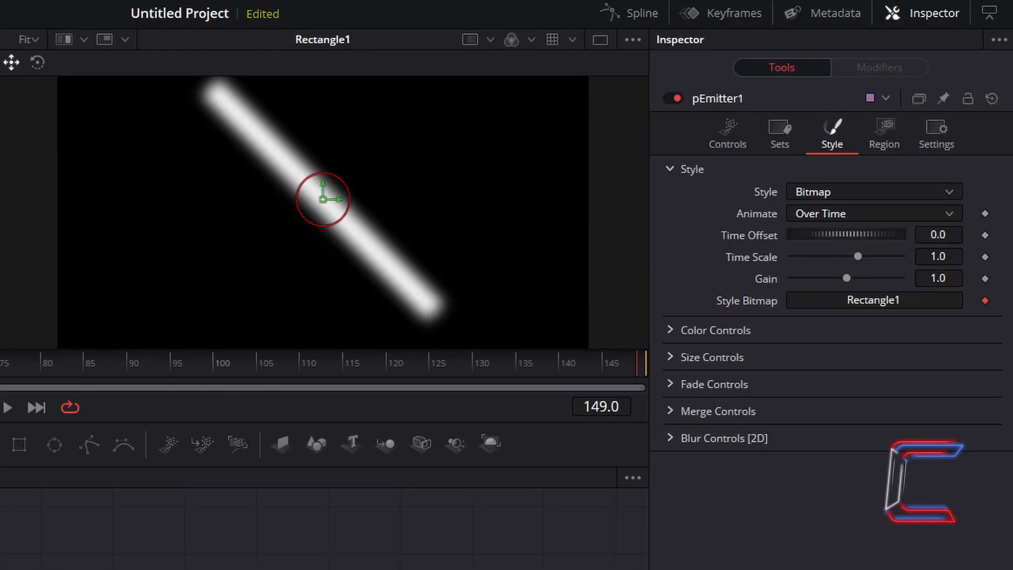
mouse_move(272, 245)
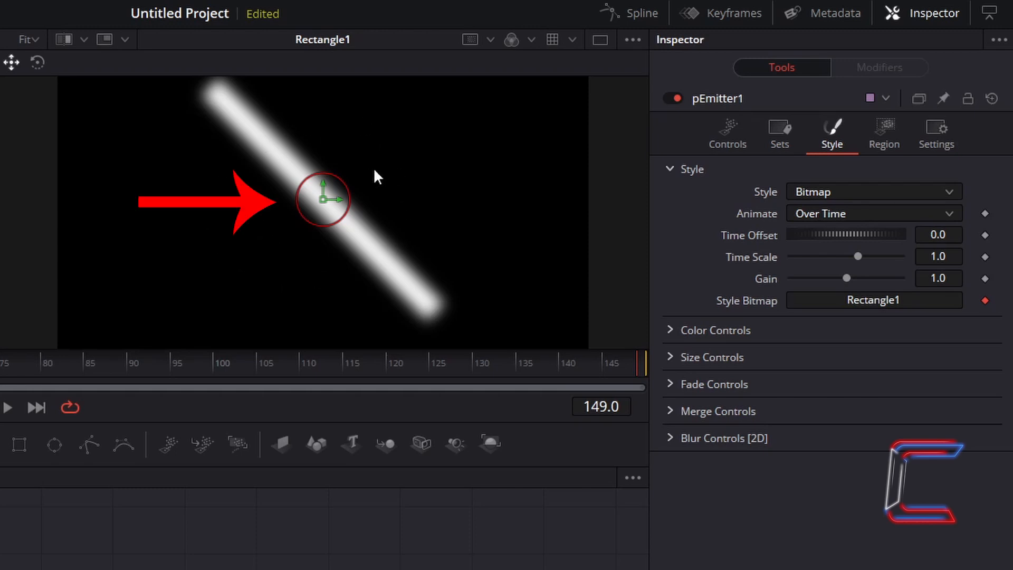
mouse_move(270, 179)
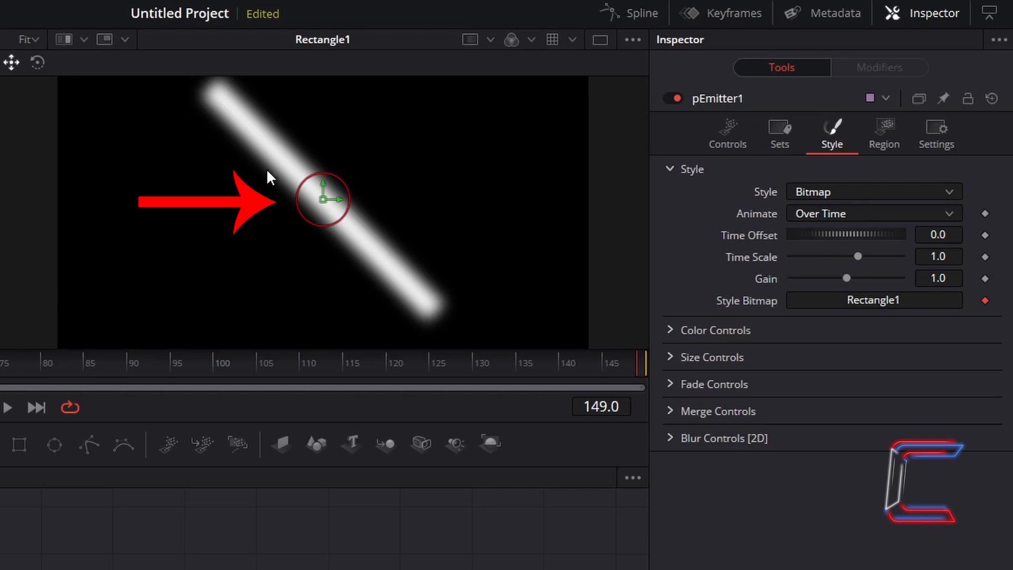
mouse_move(320, 268)
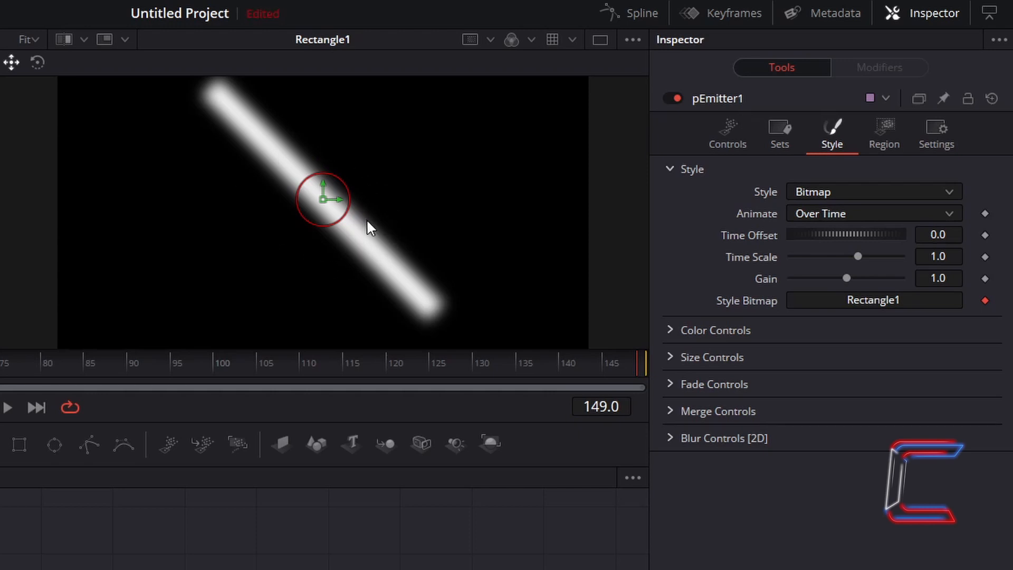
mouse_move(451, 178)
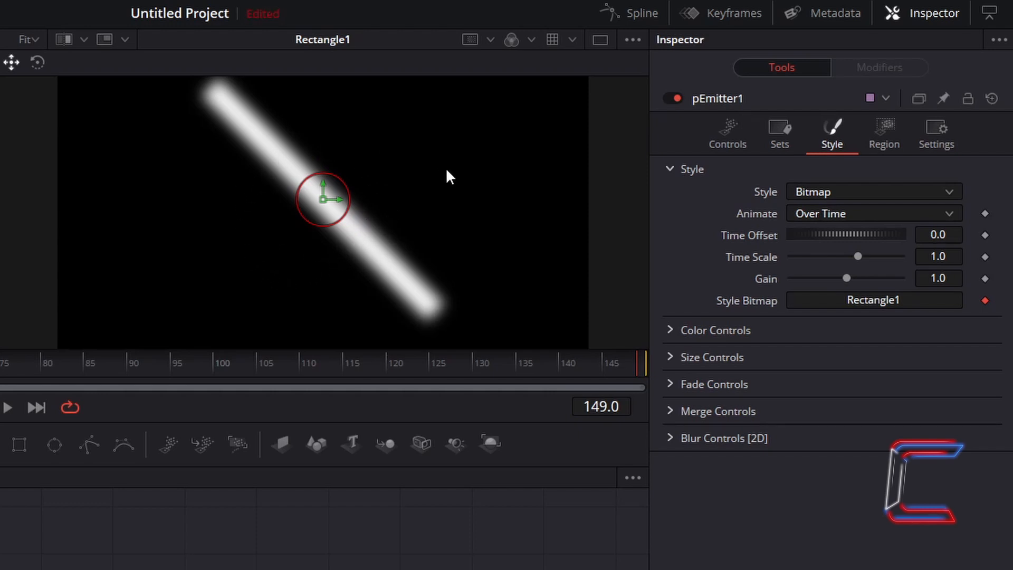
mouse_move(426, 222)
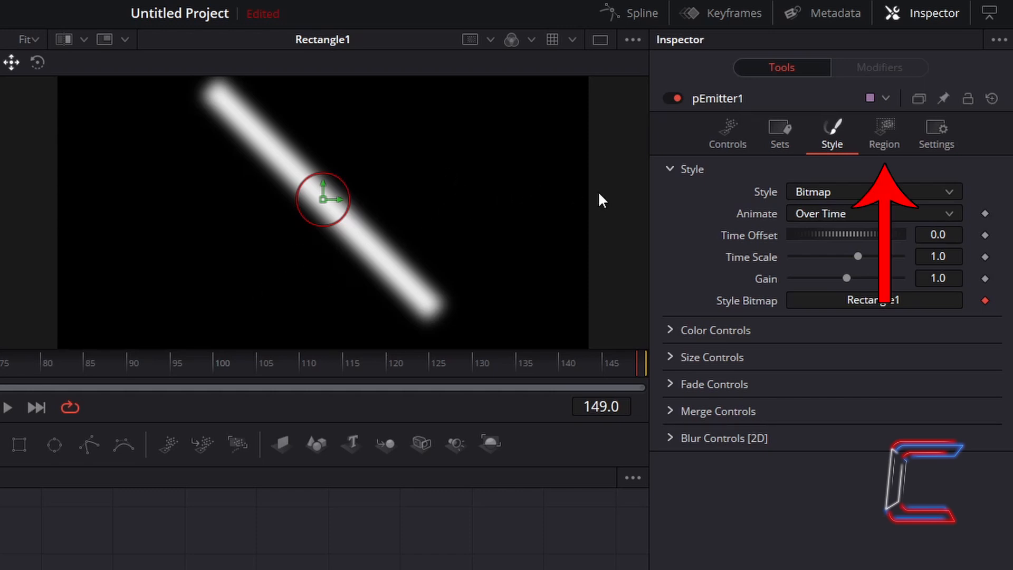
Change pEmitter1's emission Region from Sphere to All.
left_click(883, 133)
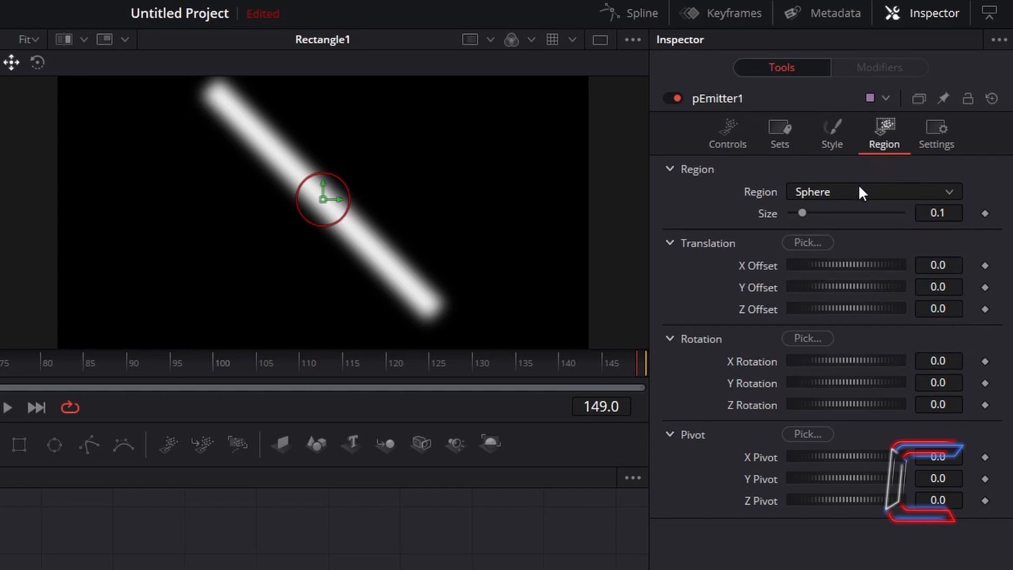
left_click(872, 191)
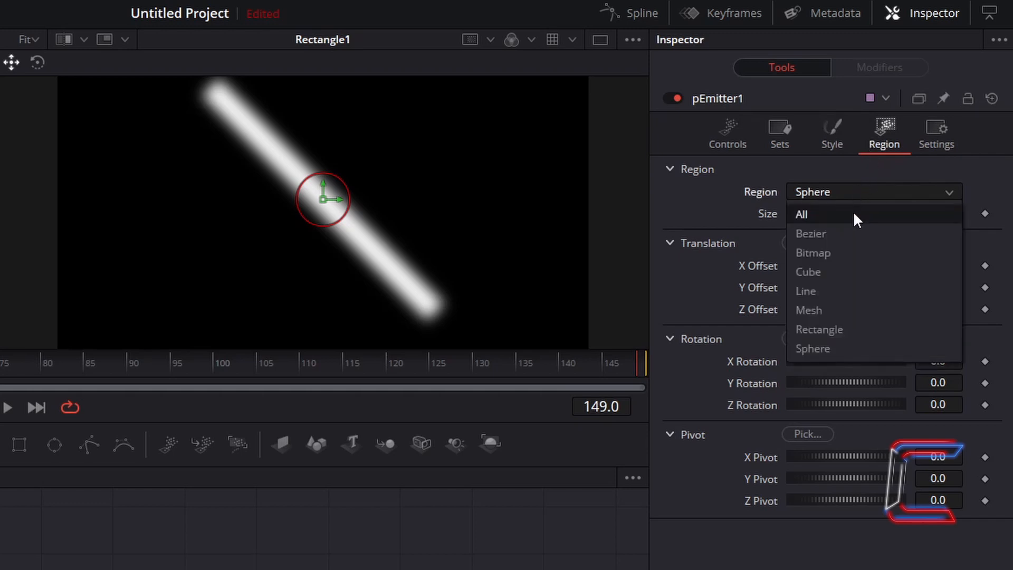
left_click(803, 215)
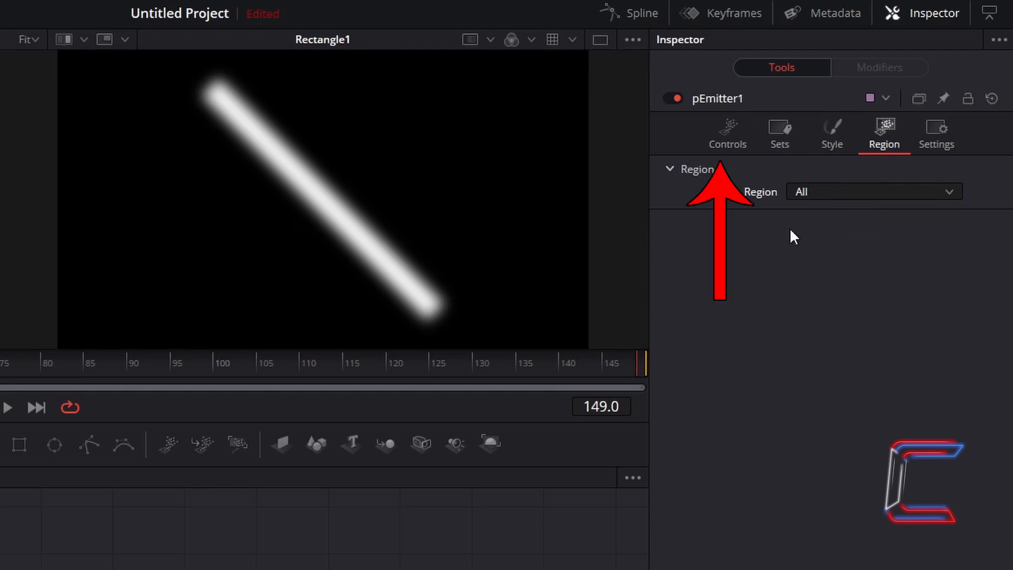
Set pEmitter1's particle Velocity to 0.05 with an Angle of 135 degrees.
left_click(727, 134)
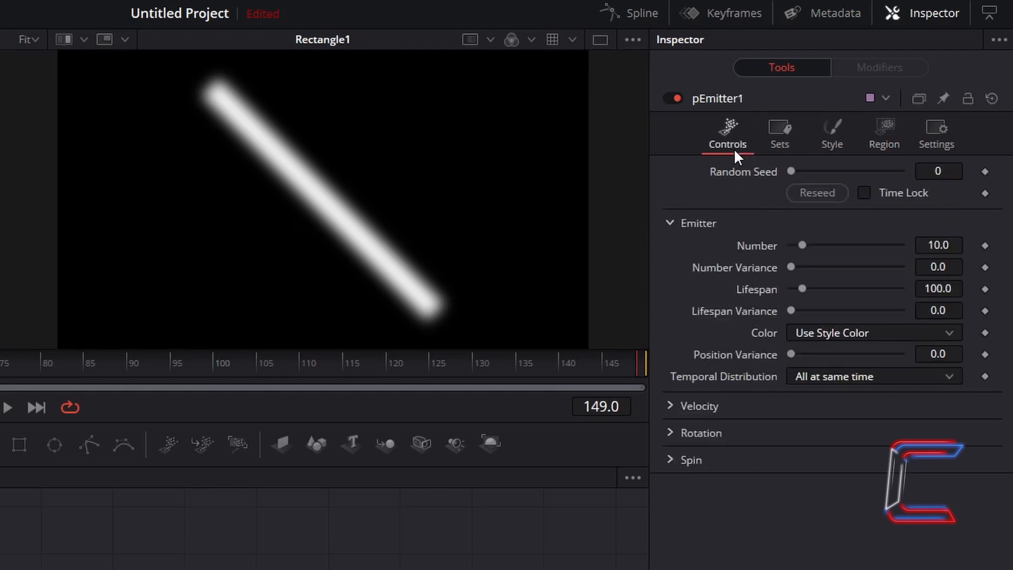
mouse_move(618, 189)
type("0.5")
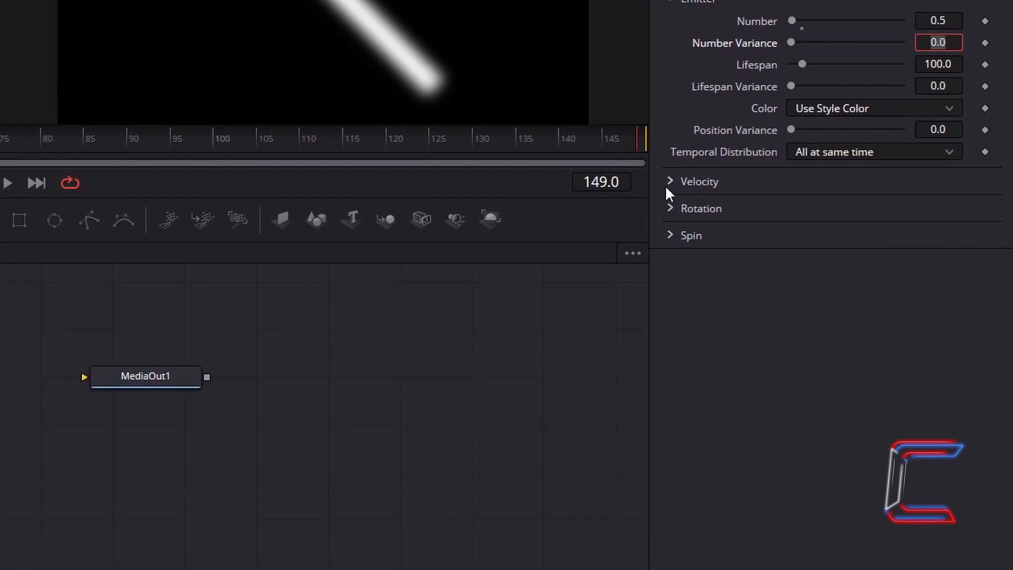
left_click(669, 181)
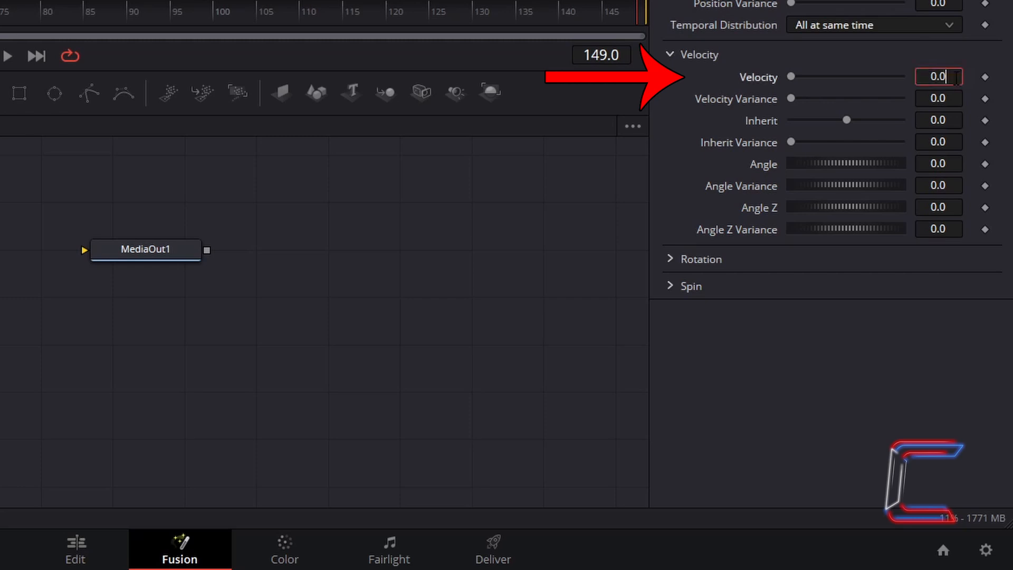
type("0.05")
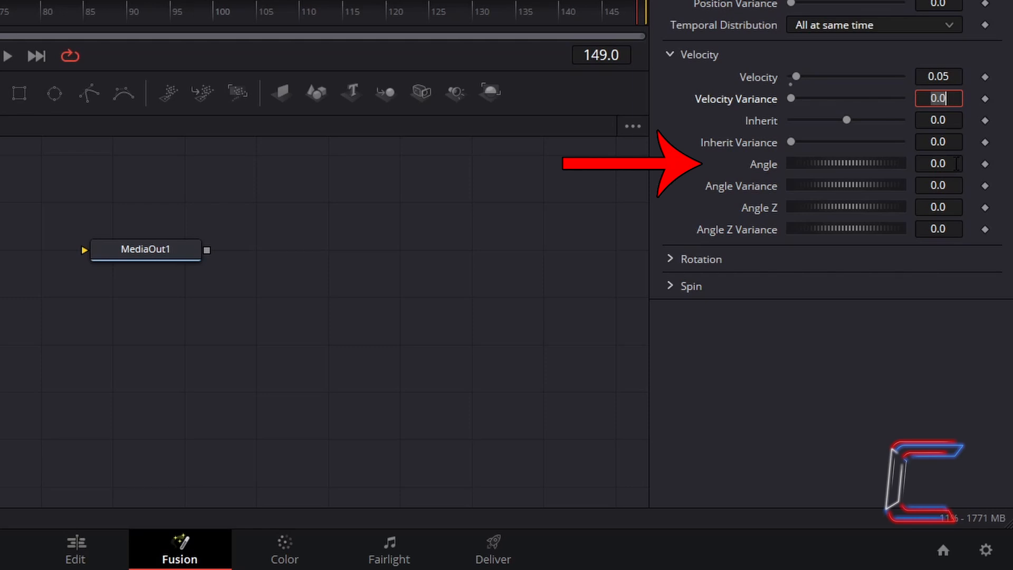
type("135")
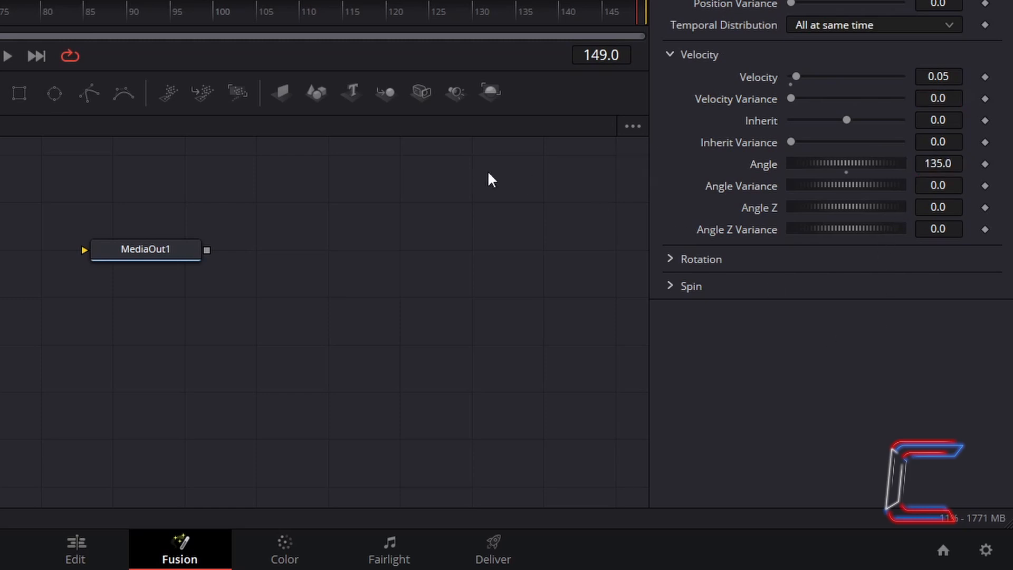
mouse_move(26, 170)
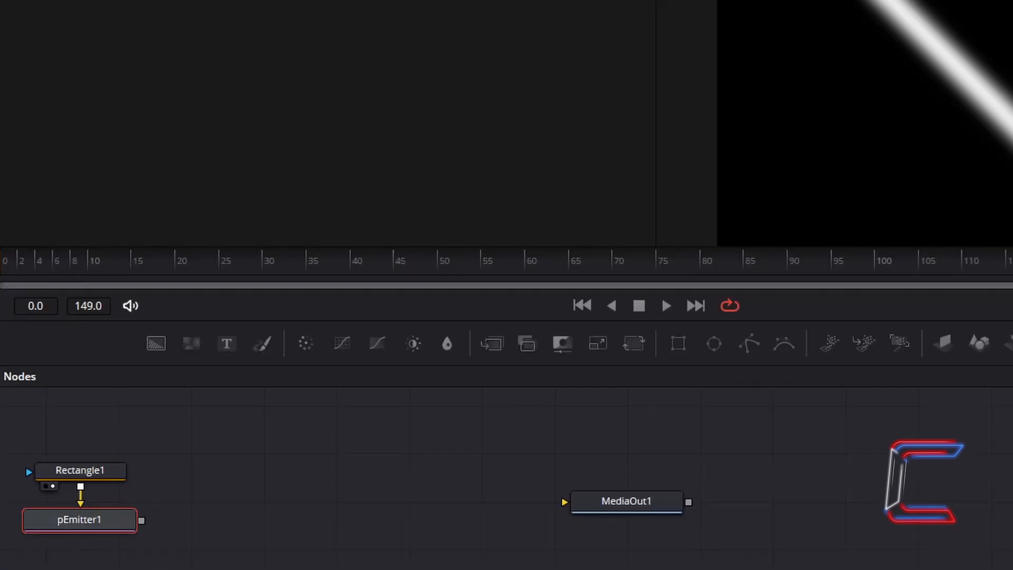
mouse_move(141, 565)
type("pMerge")
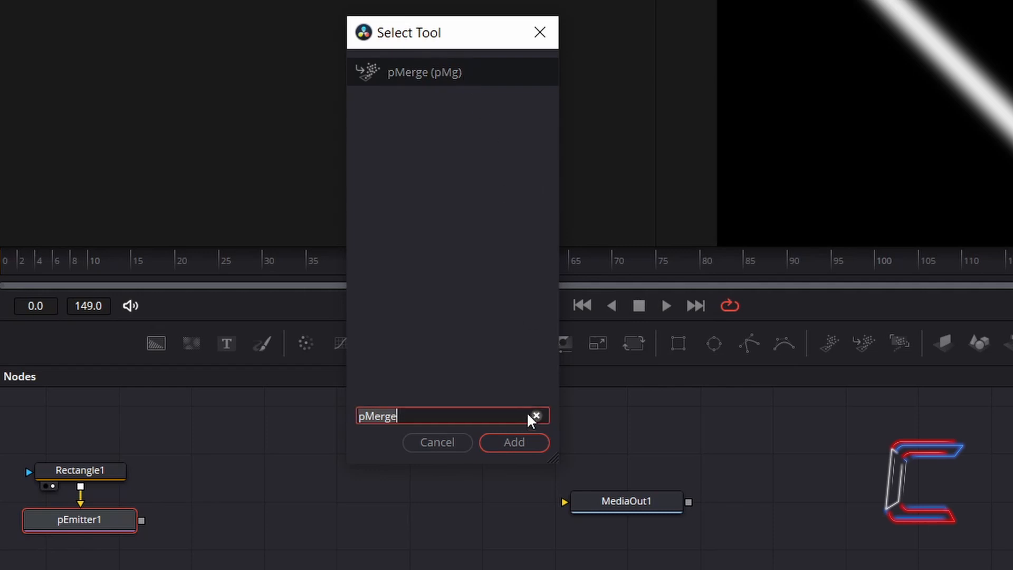
Add pMerge1 and then pRender1 chained after pEmitter1.
left_click(514, 442)
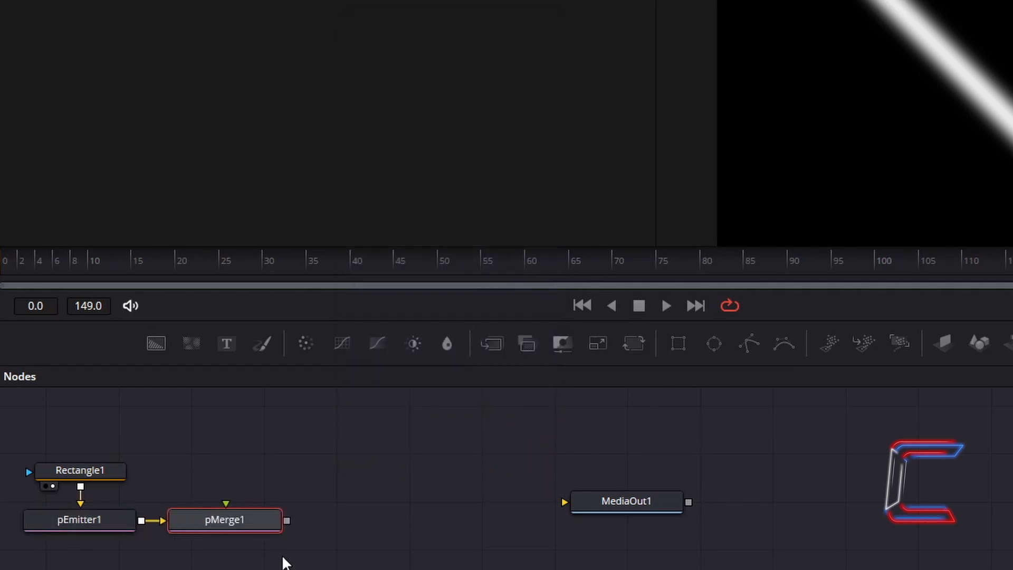
mouse_move(277, 557)
type("pRender")
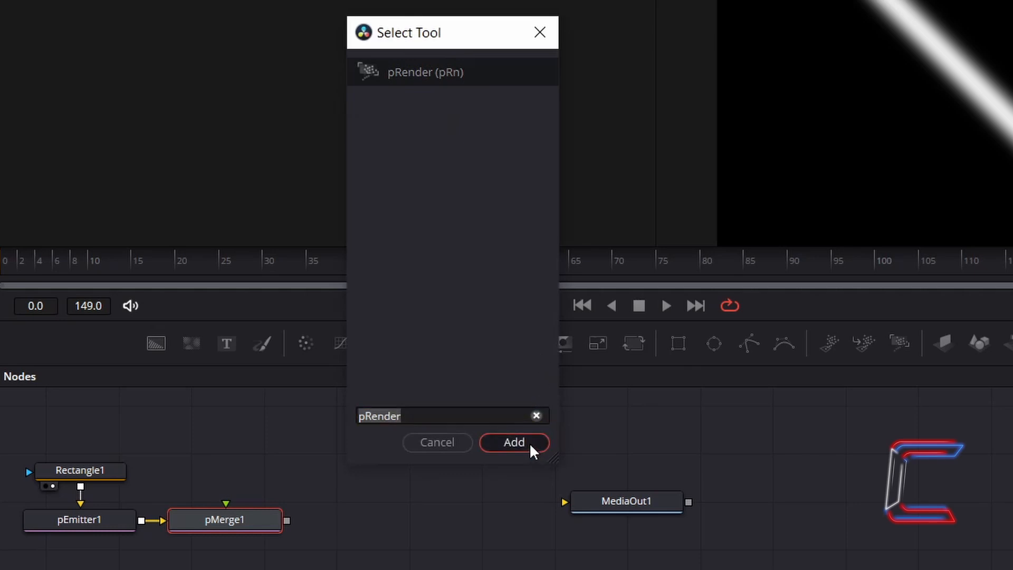
left_click(514, 442)
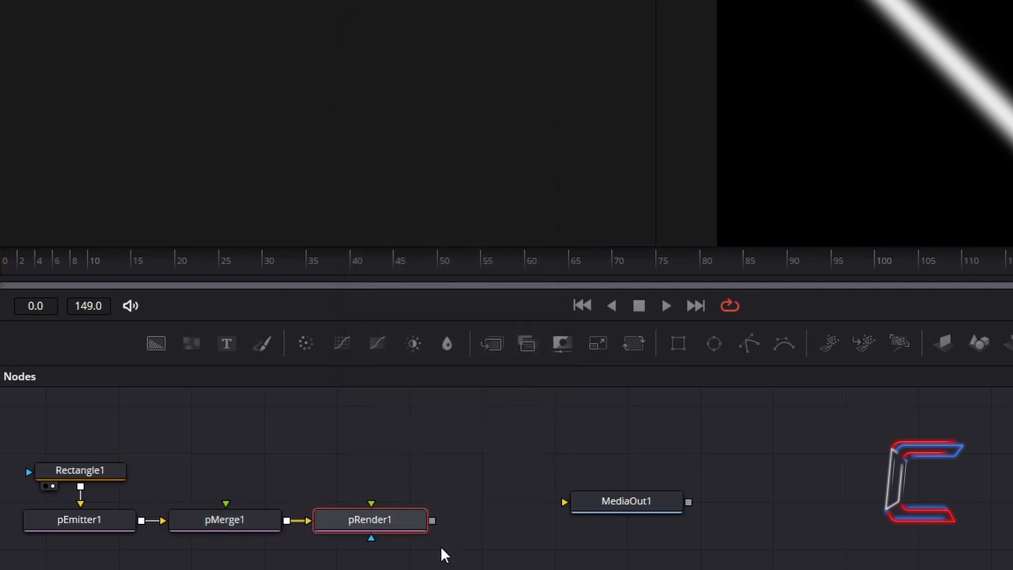
mouse_move(484, 449)
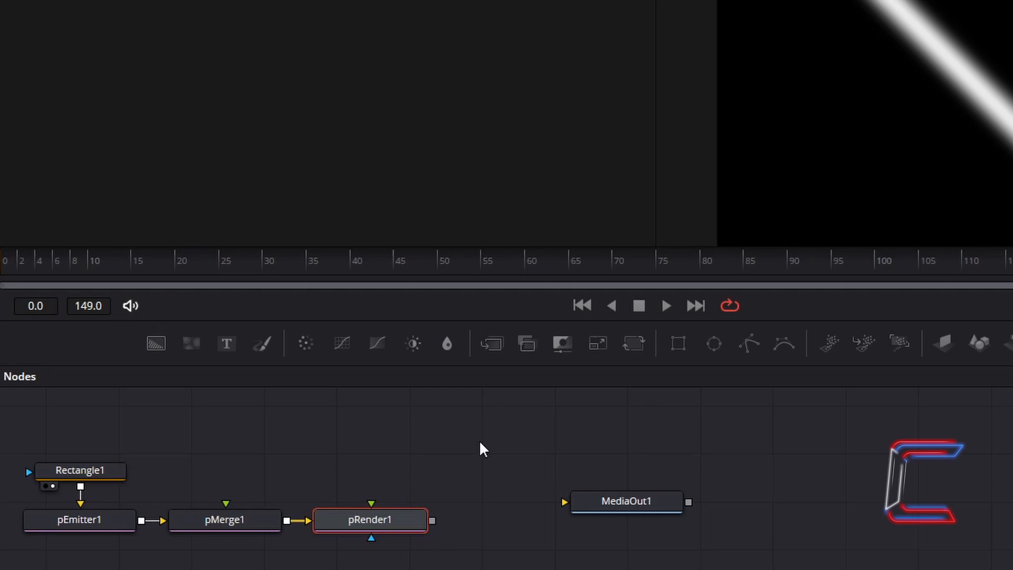
mouse_move(476, 388)
type("Soft Glow")
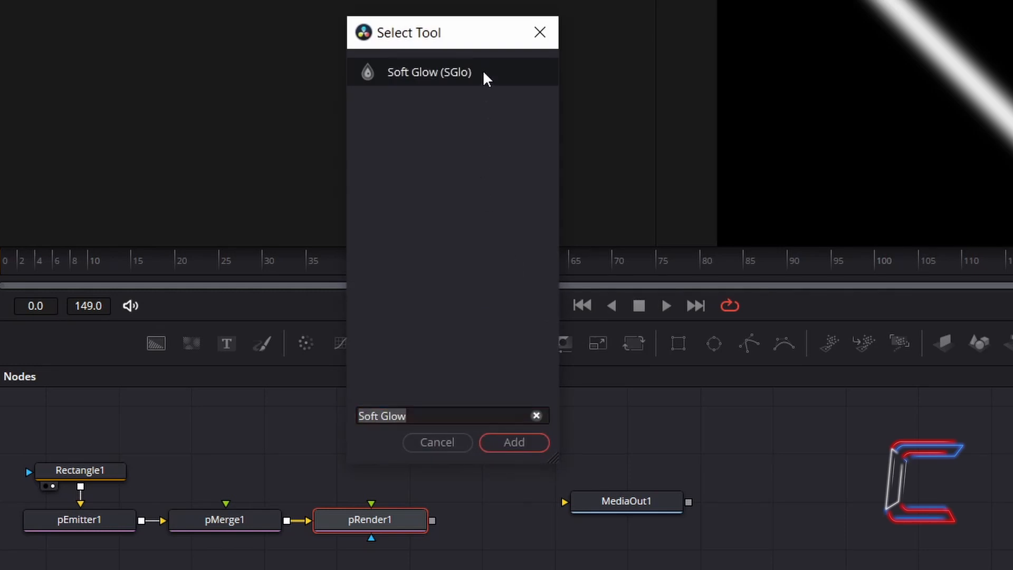
Add a SoftGlow1 node after pRender1 to make the laser line glow.
left_click(514, 442)
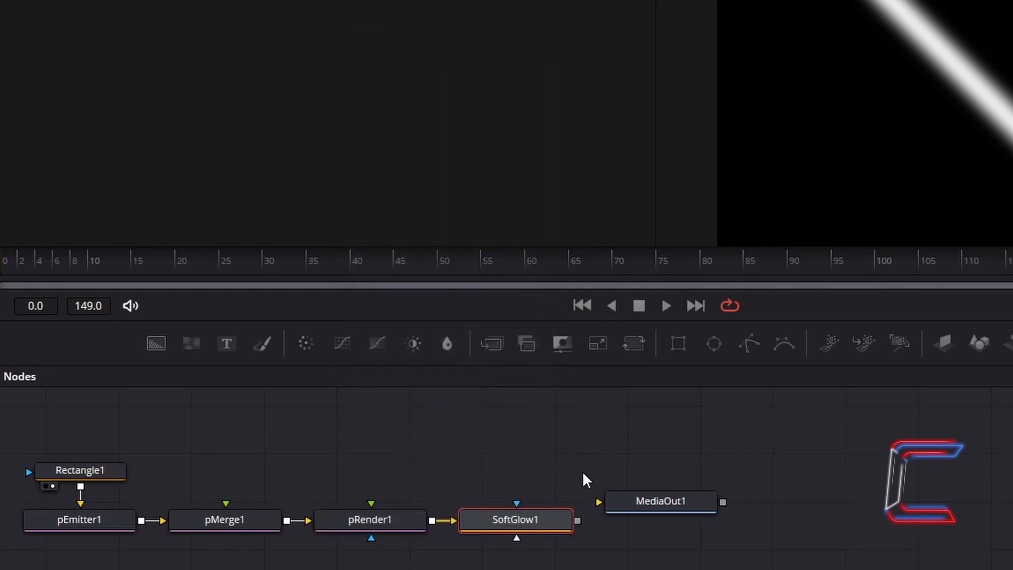
mouse_move(931, 143)
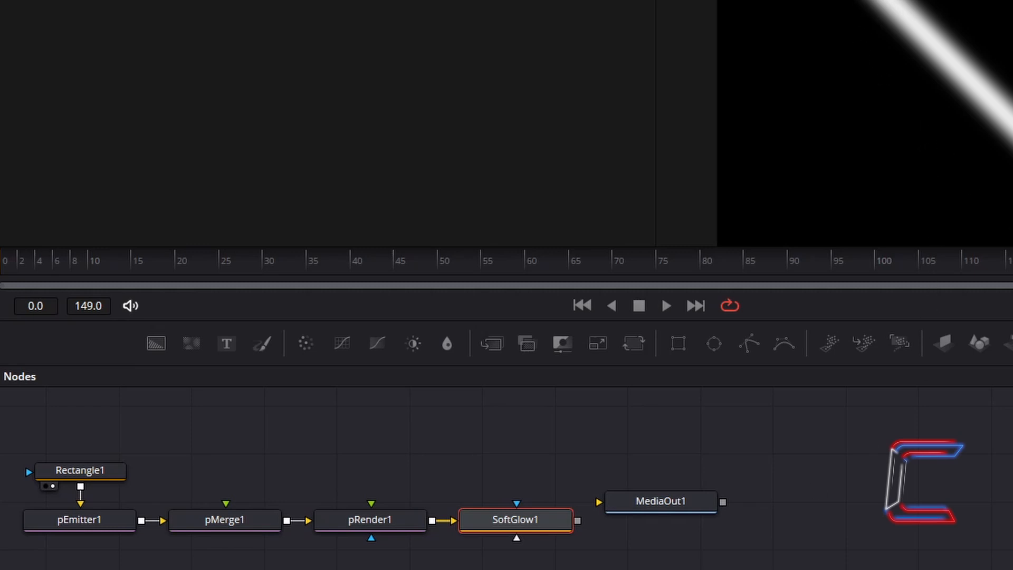
mouse_move(740, 490)
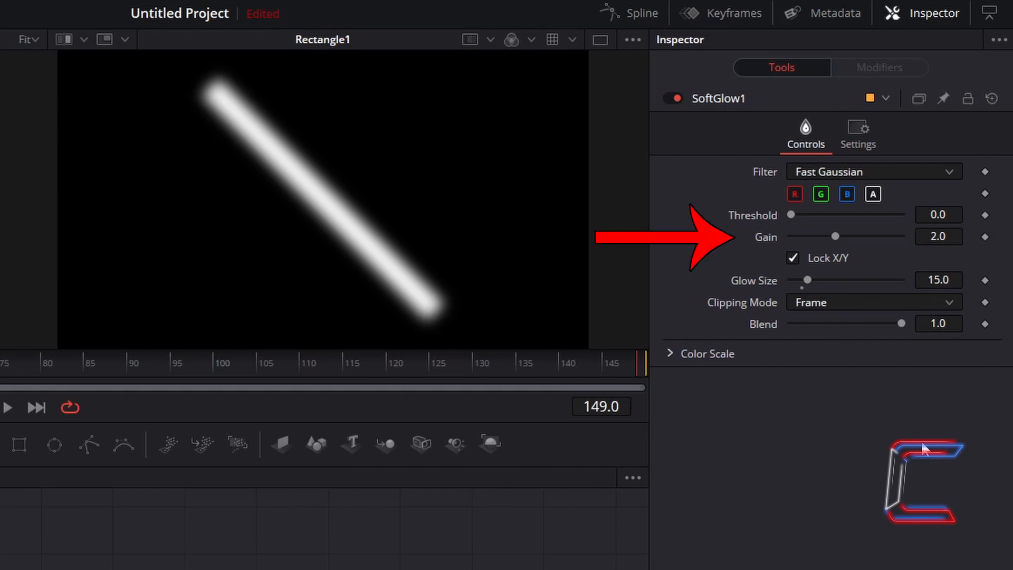
mouse_move(1005, 254)
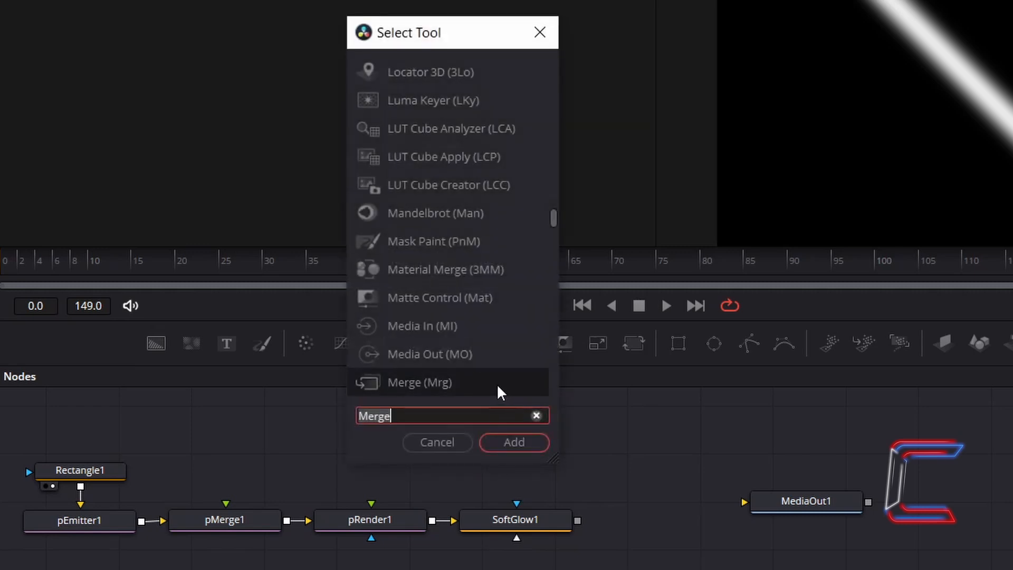
Add Merge1 feeding MediaOut1 with Background1 behind SoftGlow1, and view MediaOut1.
left_click(514, 442)
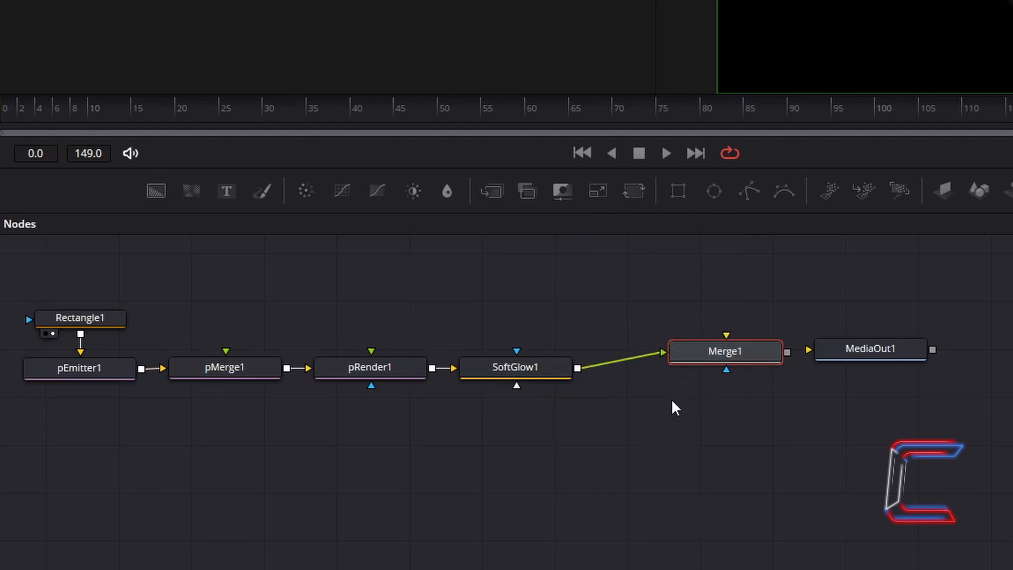
mouse_move(579, 386)
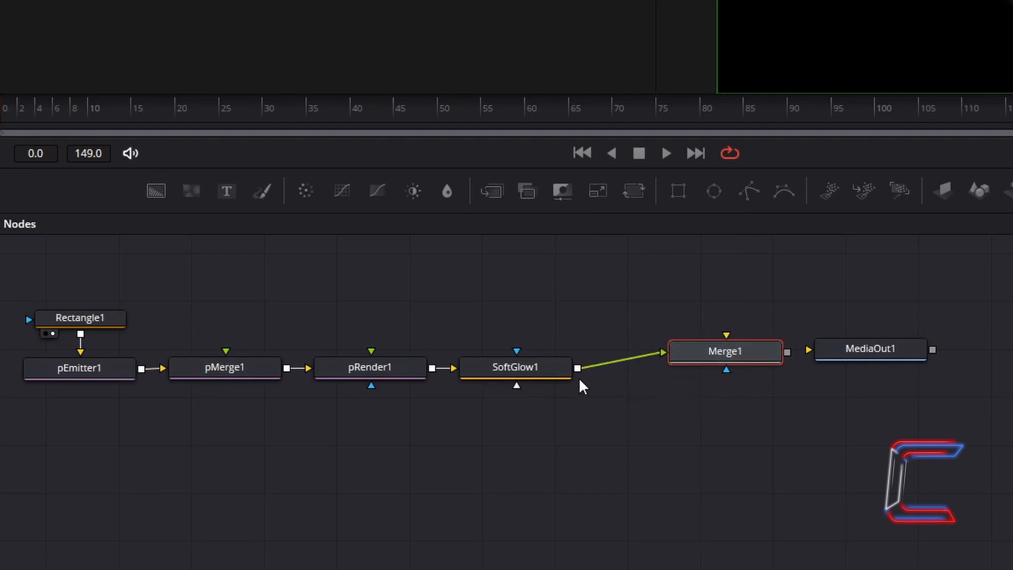
mouse_move(600, 392)
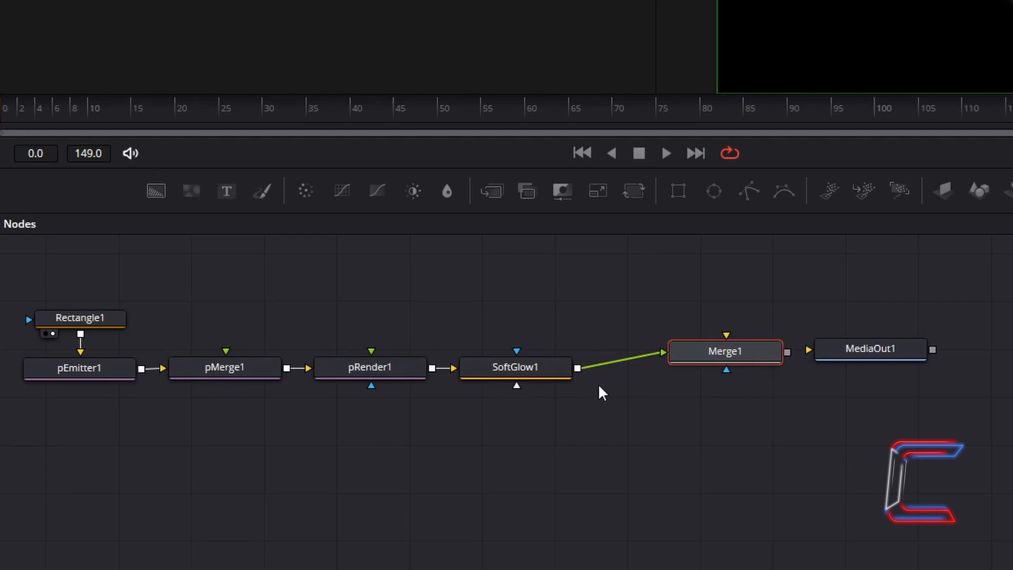
mouse_move(794, 366)
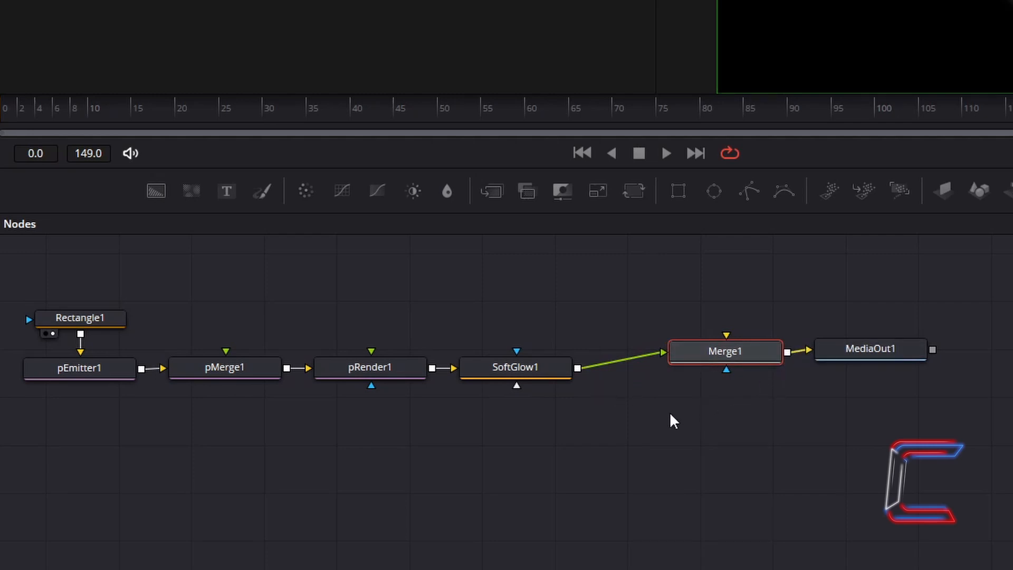
mouse_move(624, 413)
type("Background")
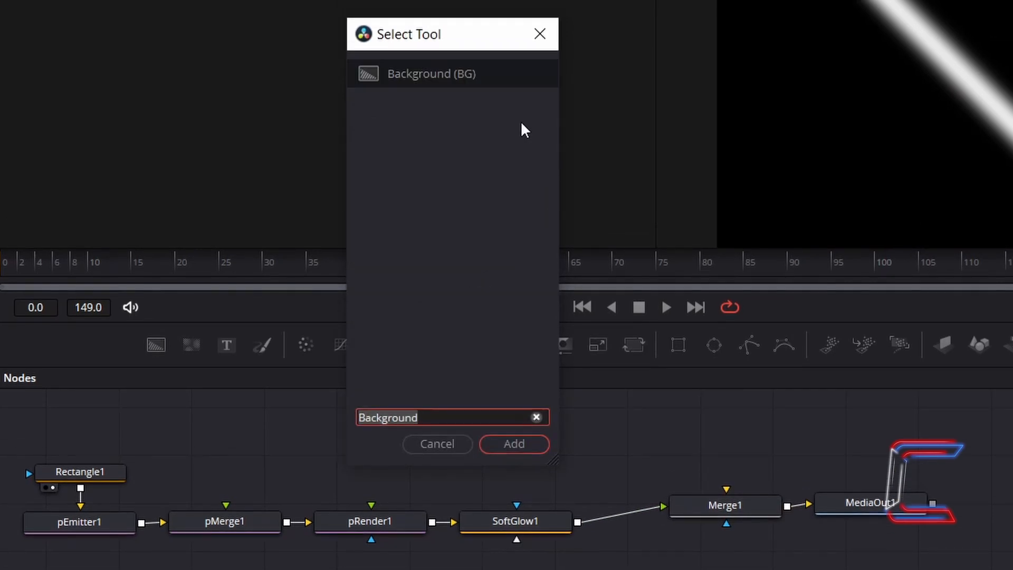
left_click(514, 444)
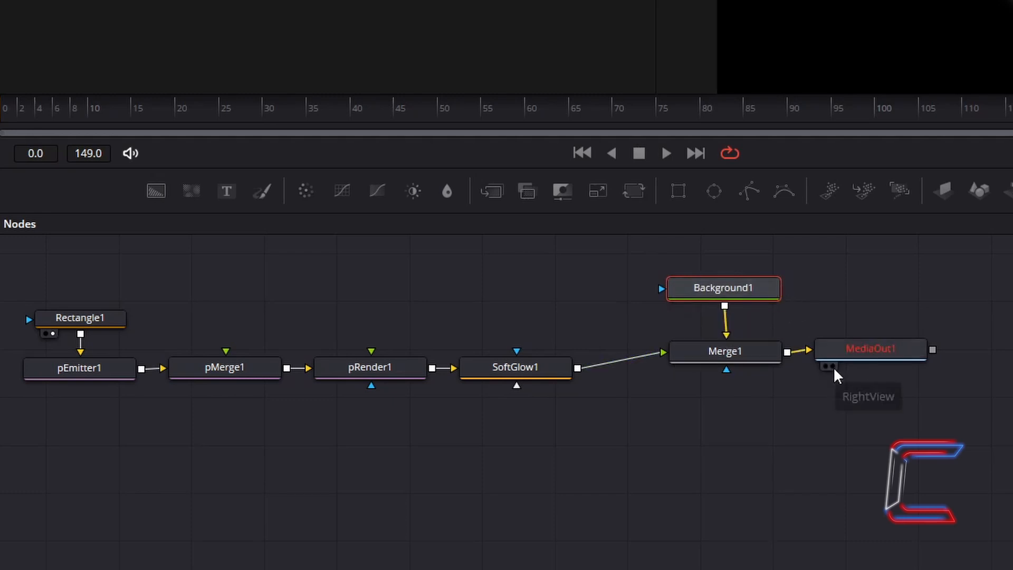
mouse_move(836, 375)
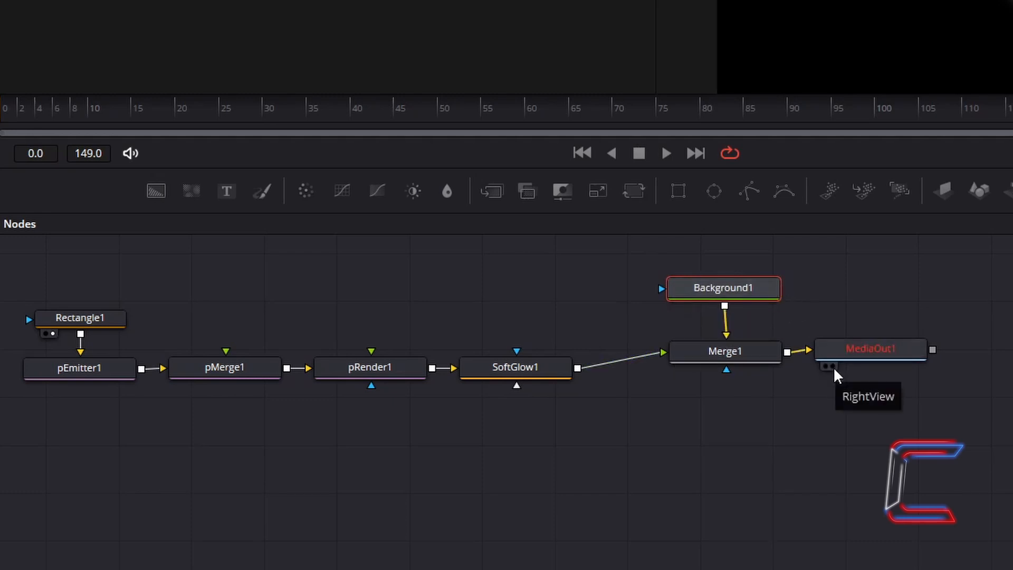
left_click(829, 366)
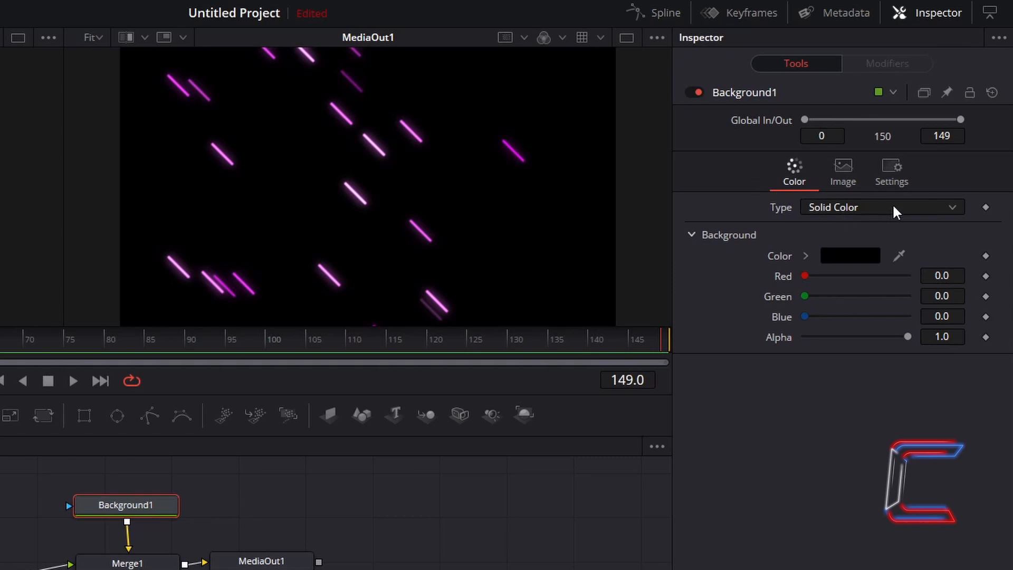
Make Background1 a Linear gradient and angle its end handle diagonally in the viewer.
left_click(880, 207)
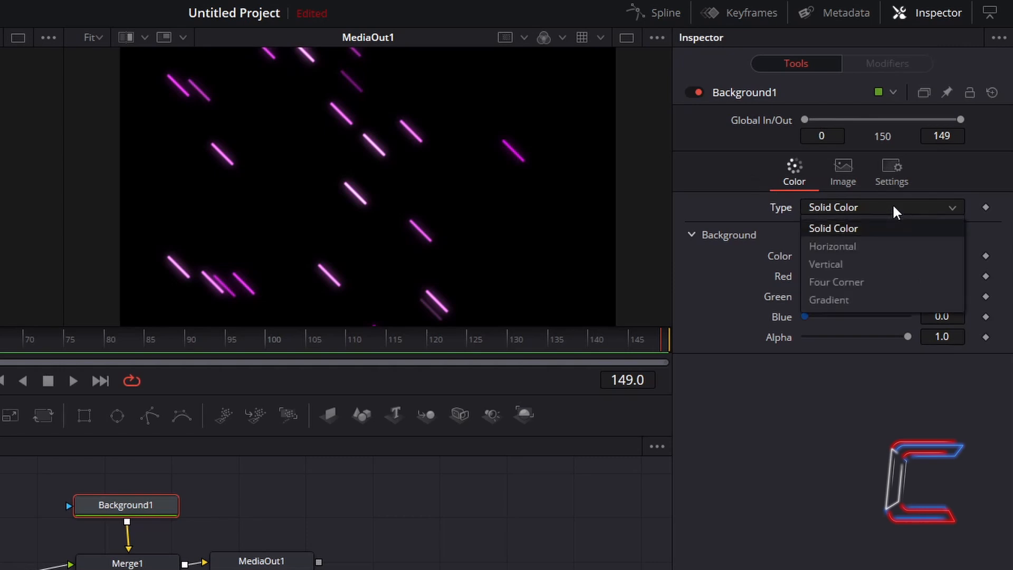
left_click(829, 300)
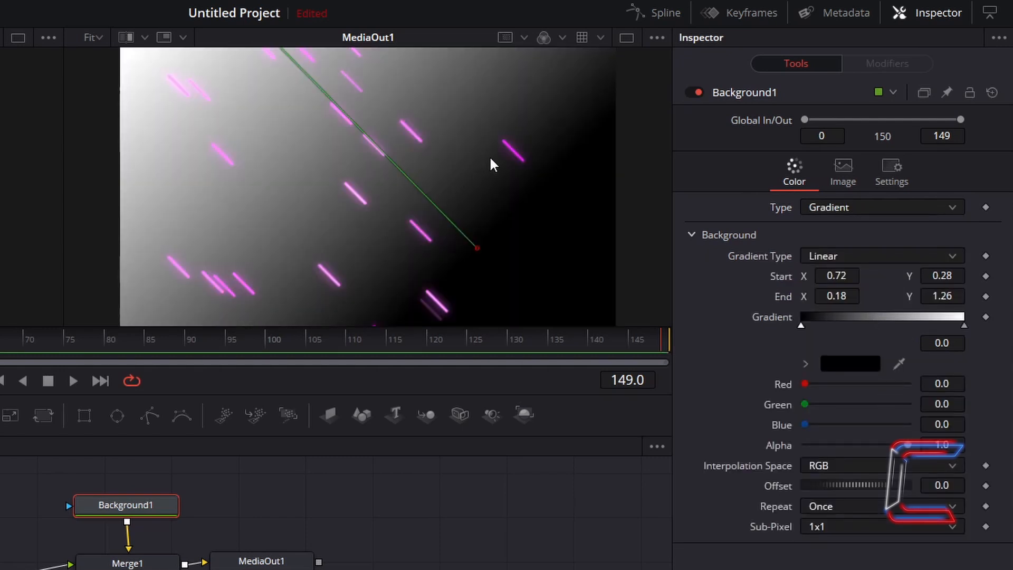
mouse_move(326, 155)
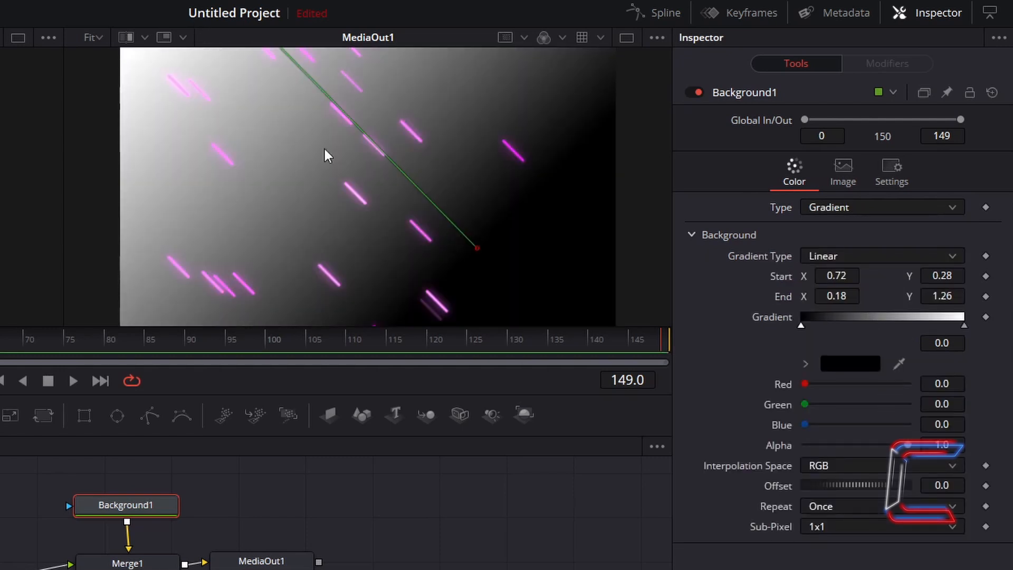
mouse_move(710, 216)
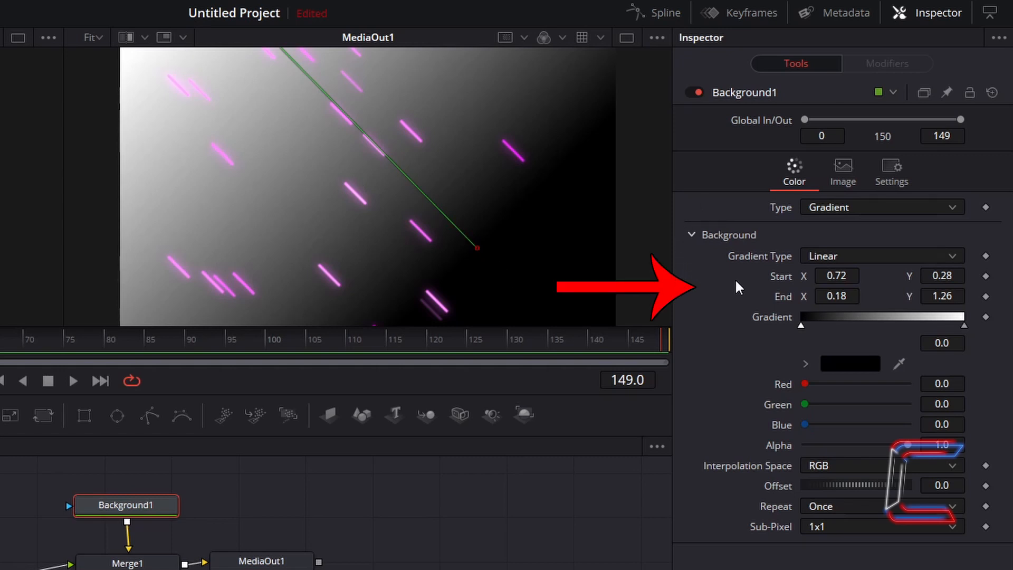
mouse_move(873, 299)
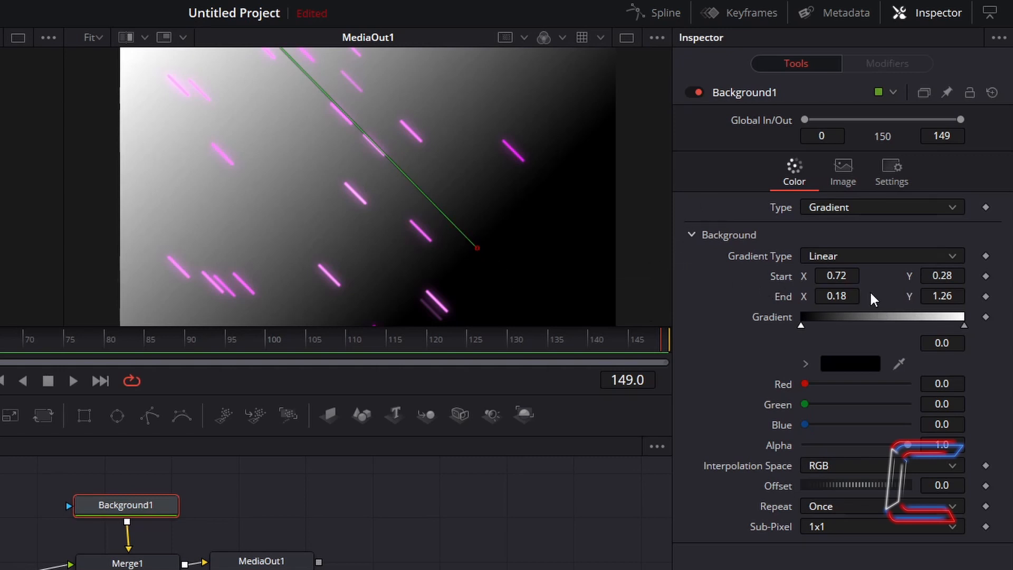
mouse_move(868, 291)
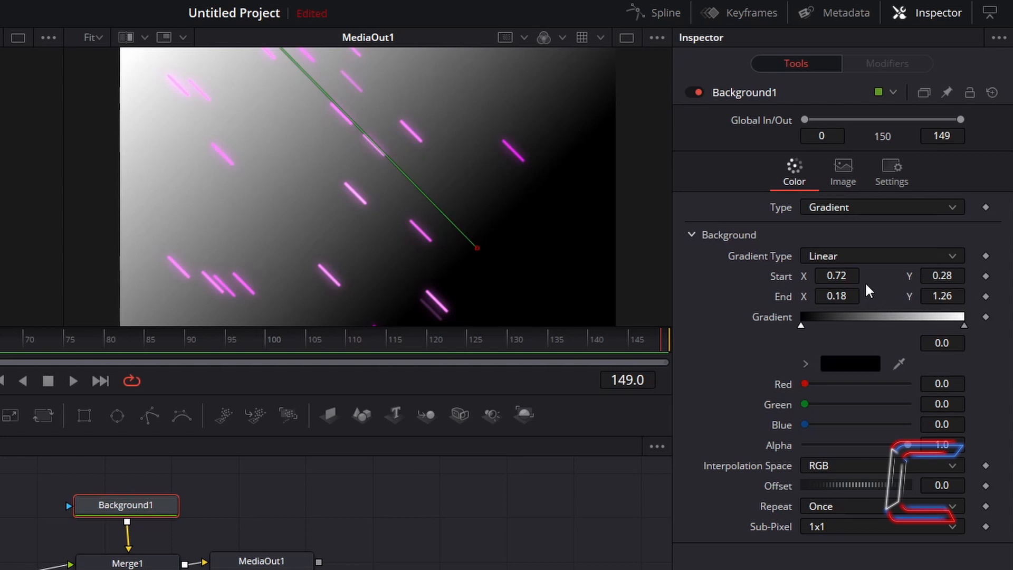
mouse_move(982, 287)
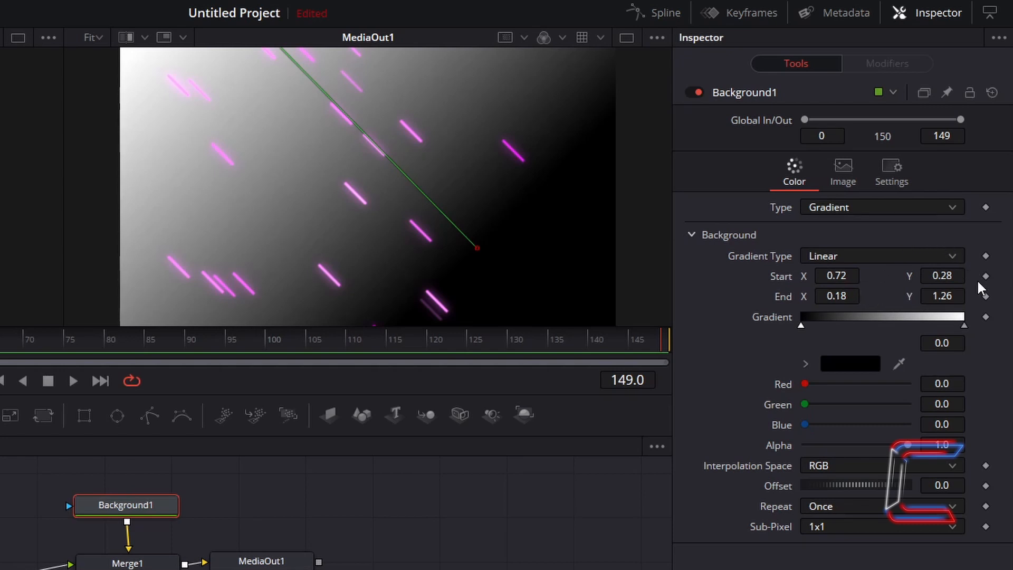
mouse_move(909, 264)
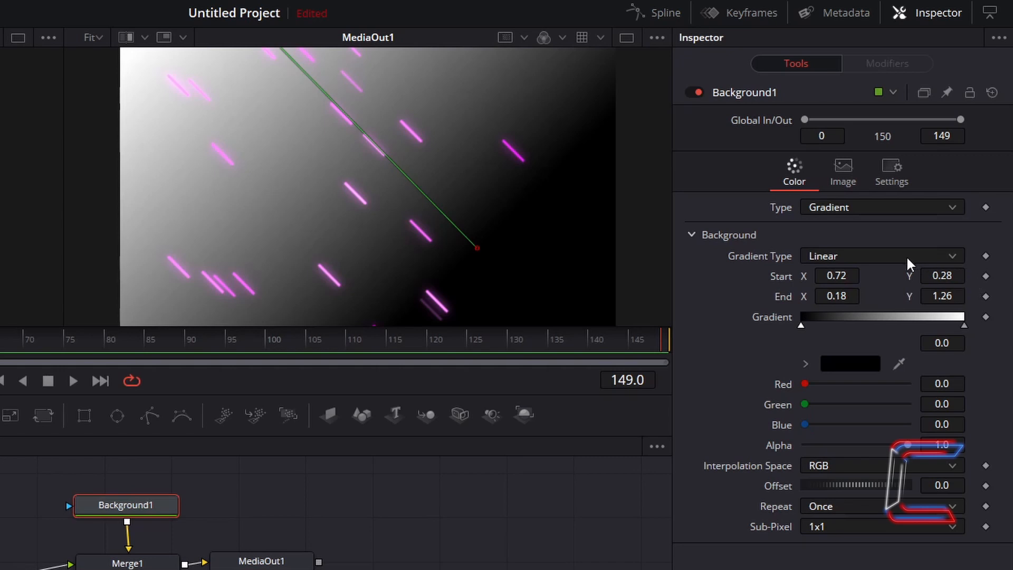
mouse_move(865, 308)
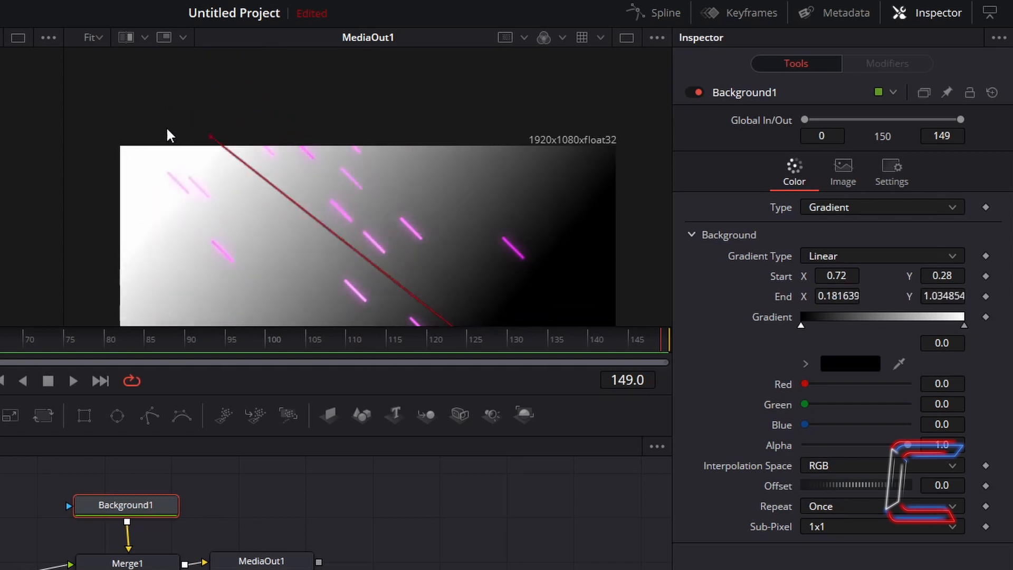
left_click_drag(210, 136, 219, 98)
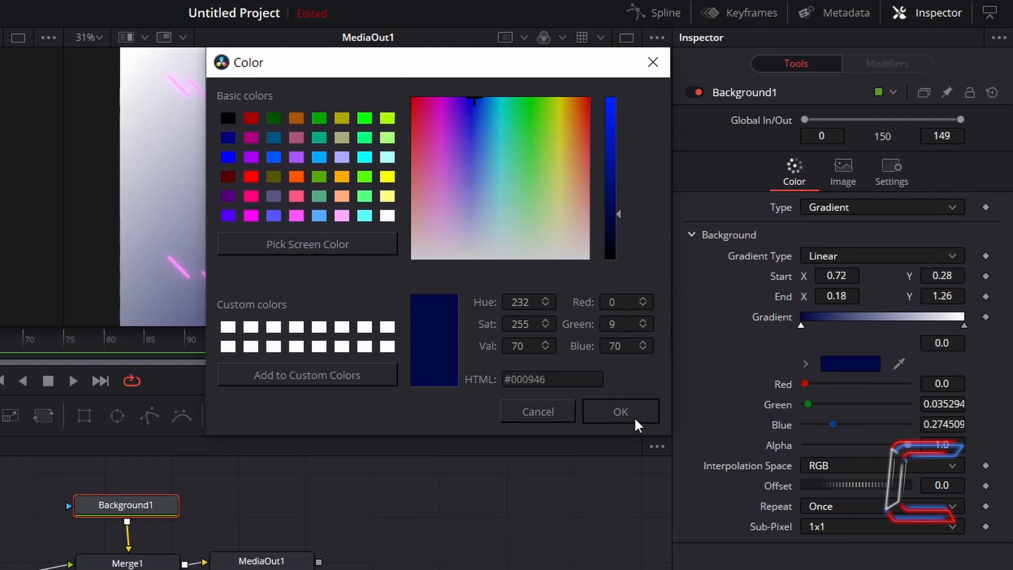
Apply dark navy #000946 to the gradient stop and add a middle stop at 0.48.
left_click(619, 411)
type(".4")
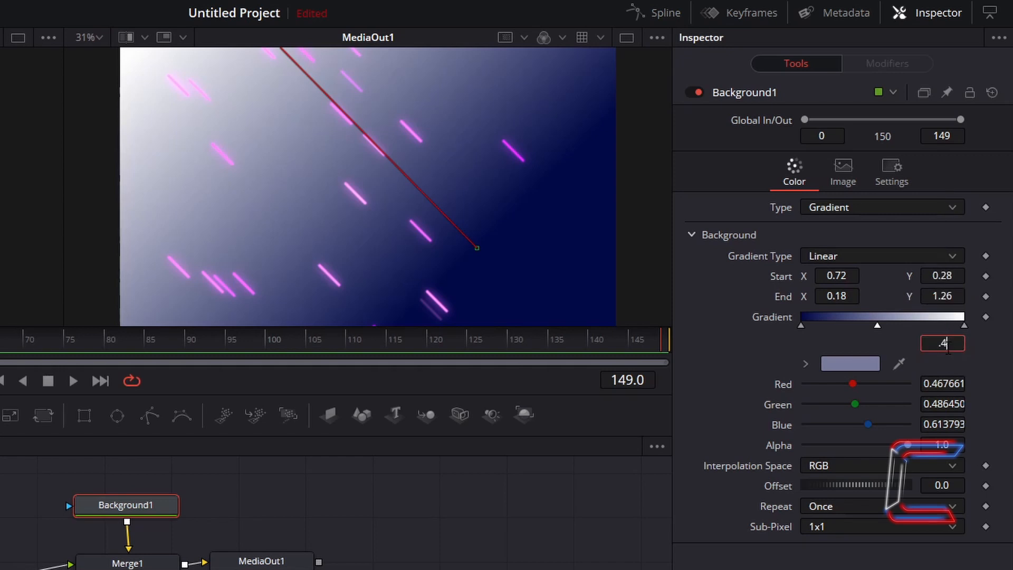
type("0.48")
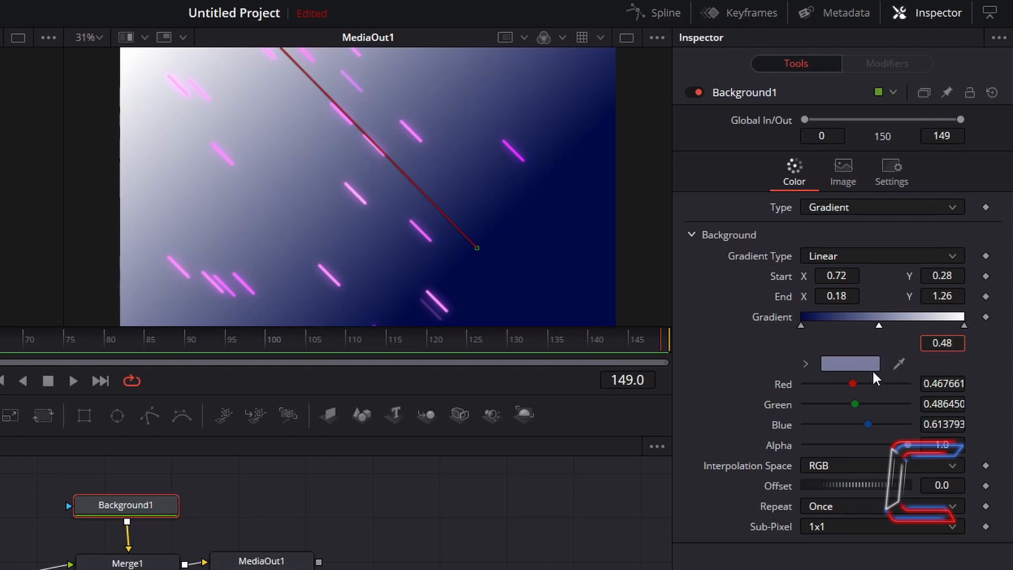
mouse_move(873, 370)
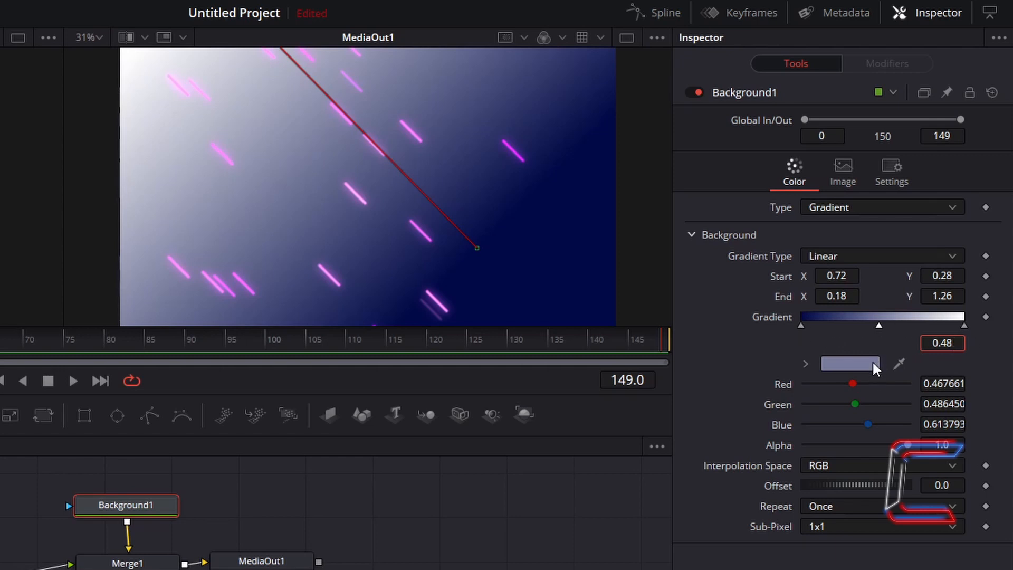
Colour the middle stop medium blue #223a8b and the end stop at 1.0 violet #724fff.
left_click(849, 364)
type("#223a8b")
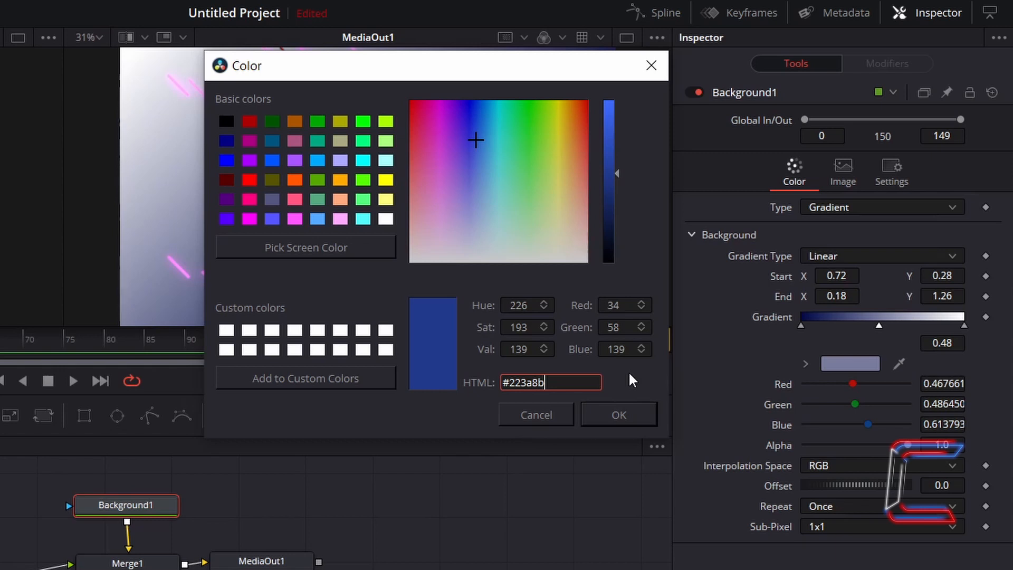
mouse_move(643, 394)
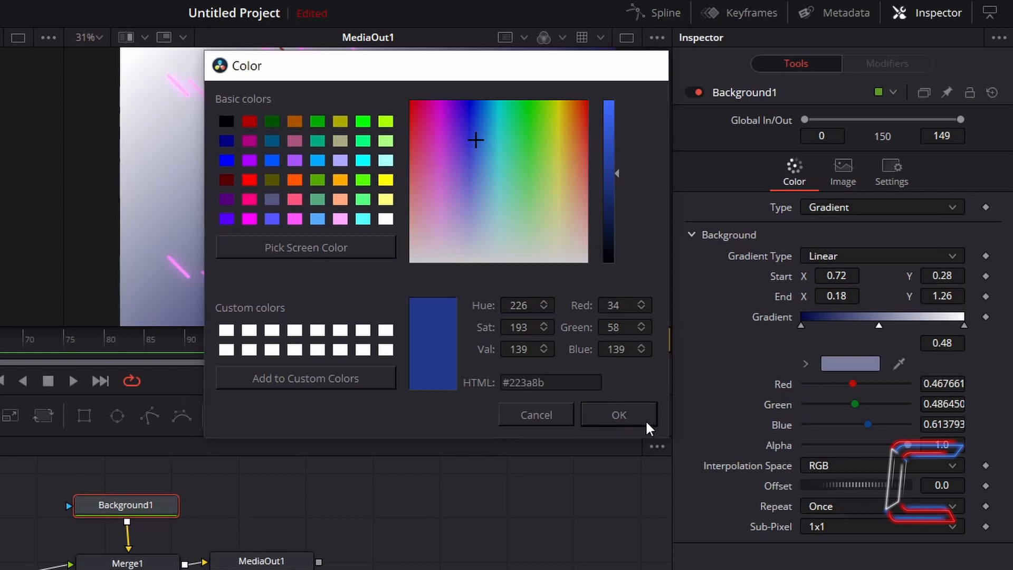
left_click(617, 413)
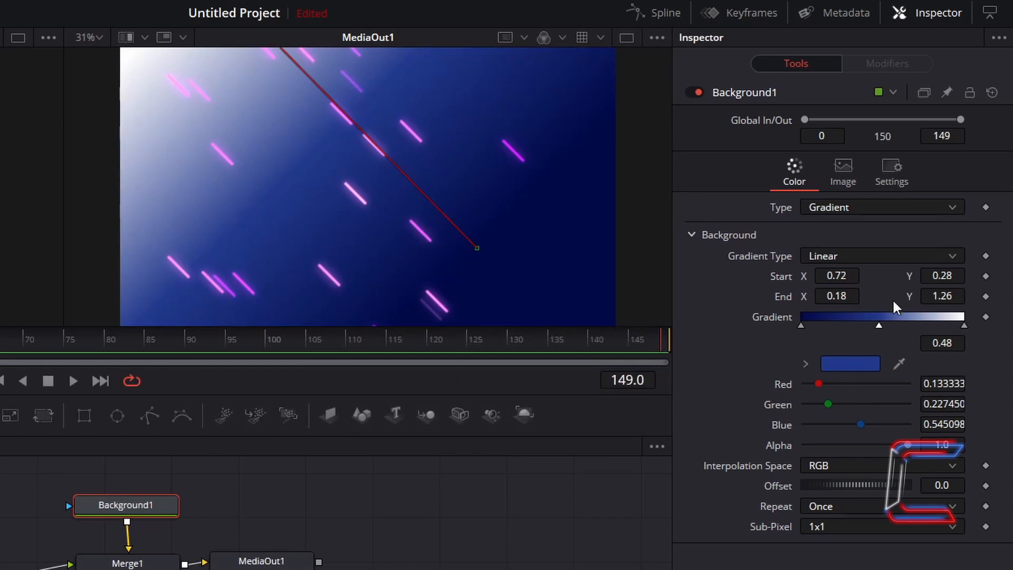
mouse_move(976, 343)
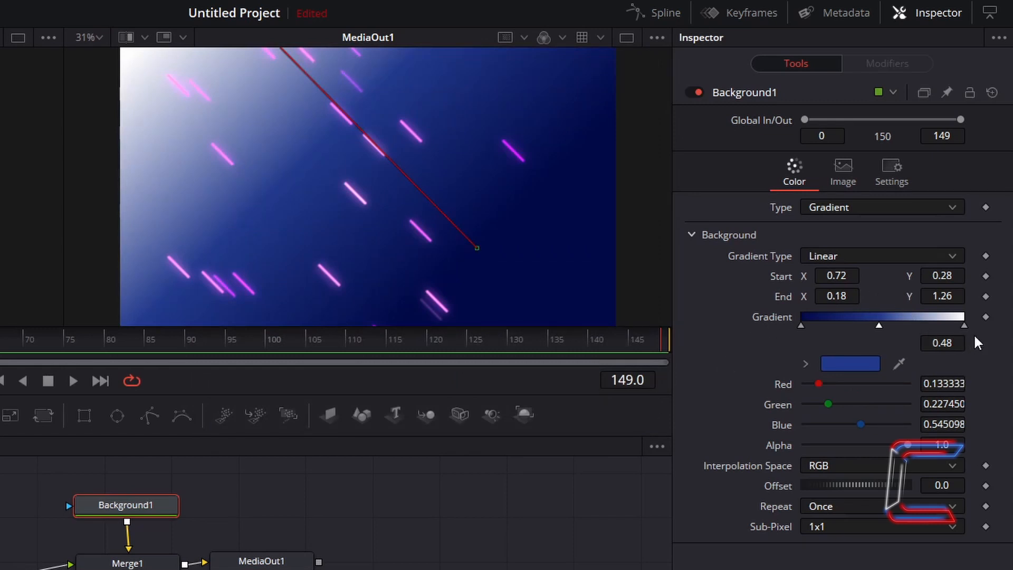
left_click(963, 326)
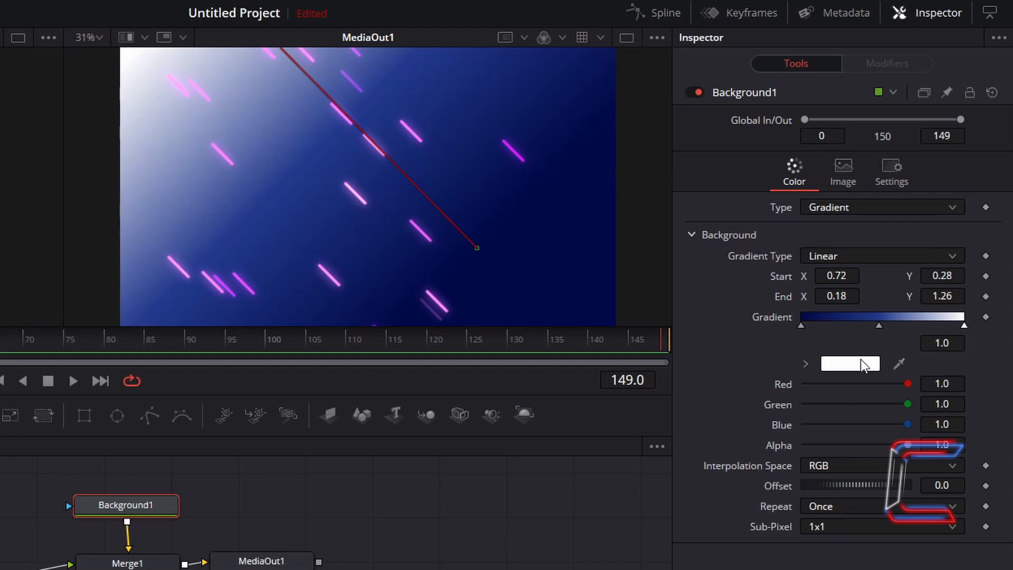
mouse_move(860, 369)
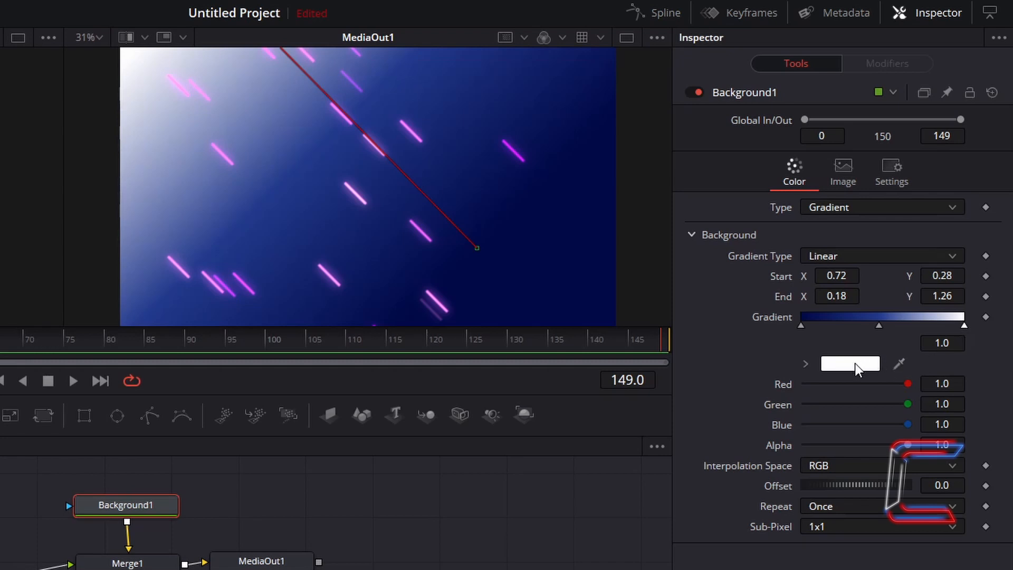
left_click(849, 363)
type("#724fff")
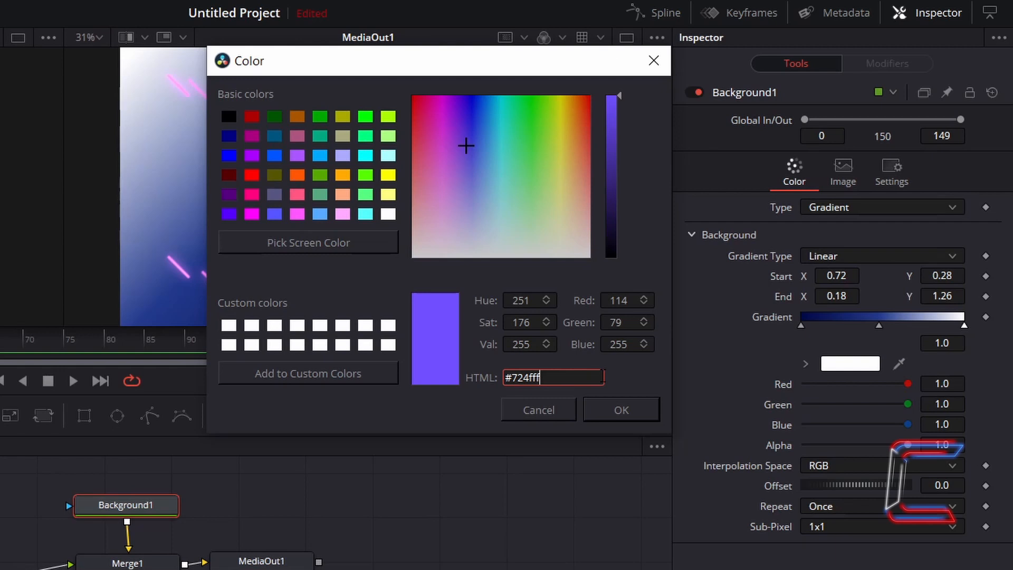
left_click(620, 409)
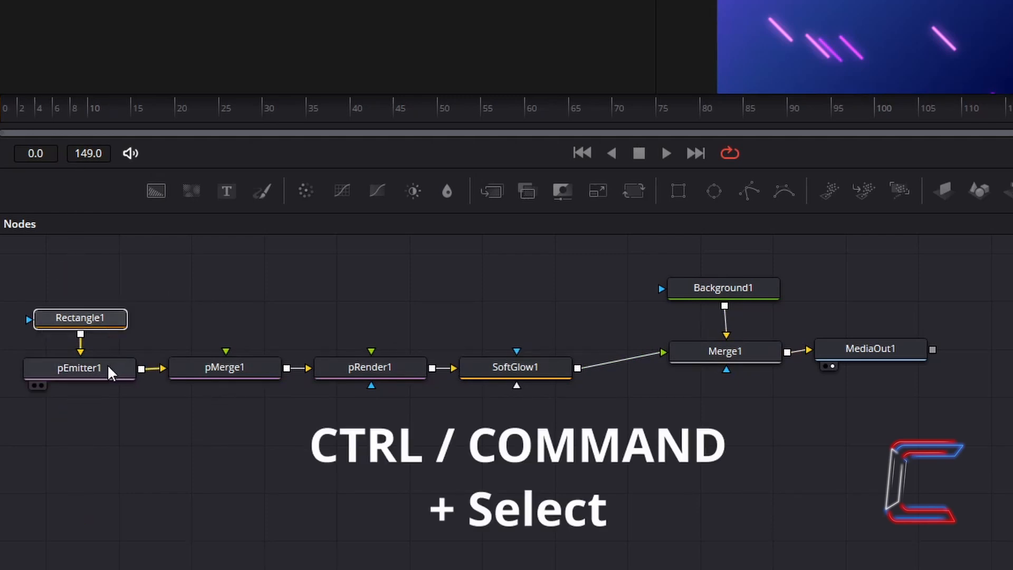
Copy Rectangle1 and pEmitter1 together and paste a duplicate pair into the flow.
left_click(80, 367)
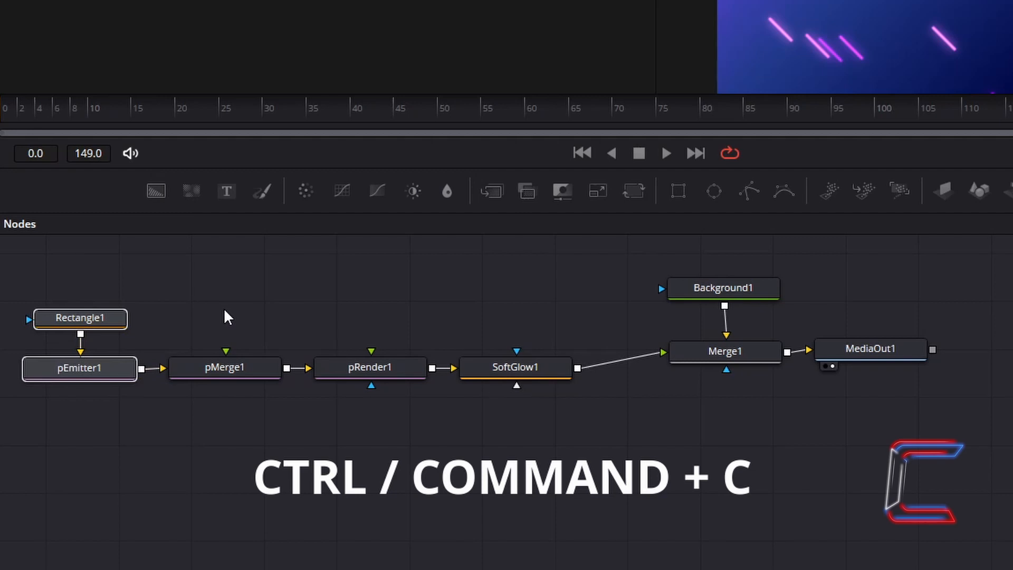
key("ctrl+c")
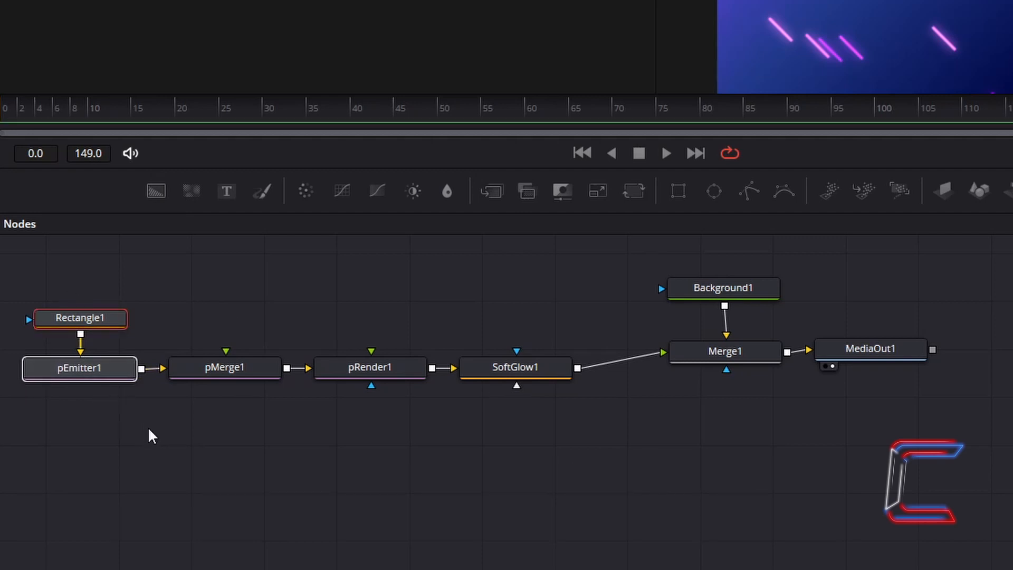
left_click(152, 435)
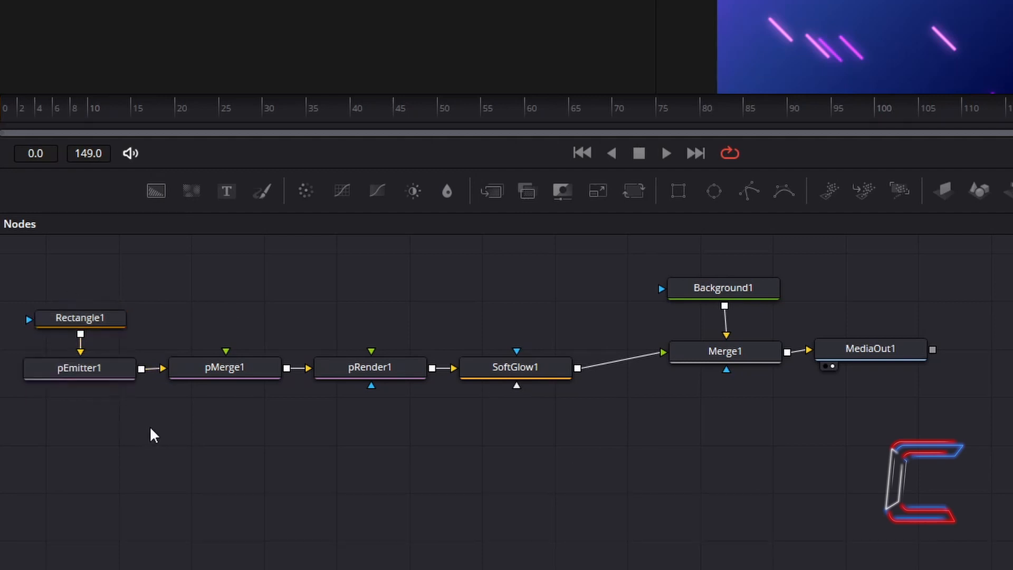
key("ctrl+v")
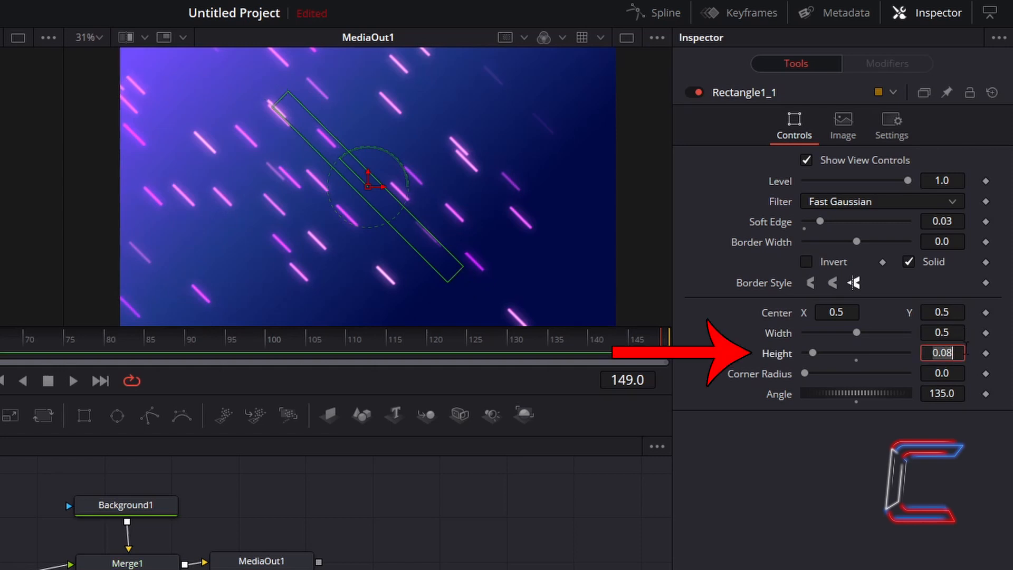
Set the copied Rectangle1_1's Height to 0.08 so it becomes a thin line.
type("0.0")
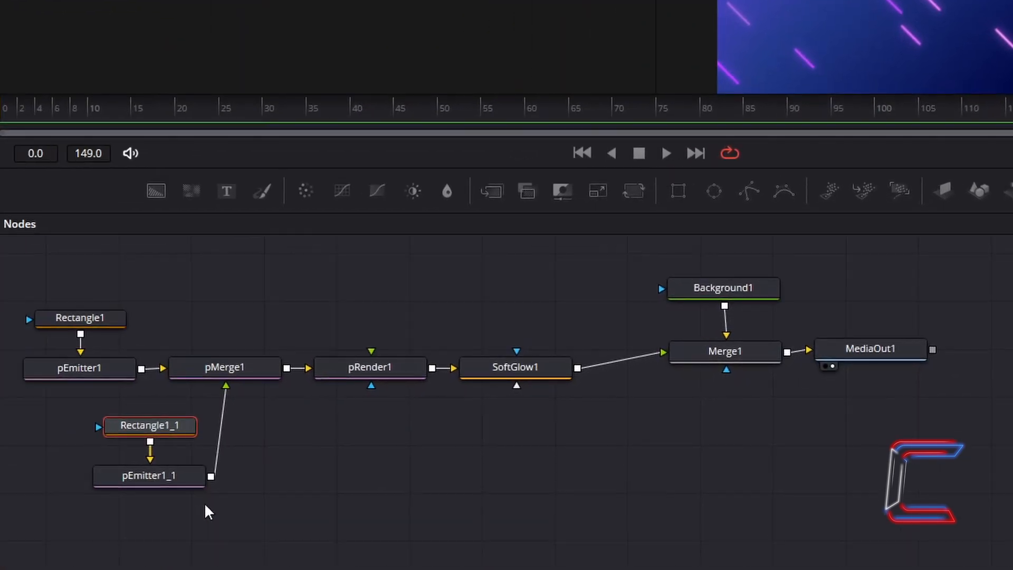
Set pEmitter1_1's Style particle colour to bright green #07ff55.
left_click(149, 475)
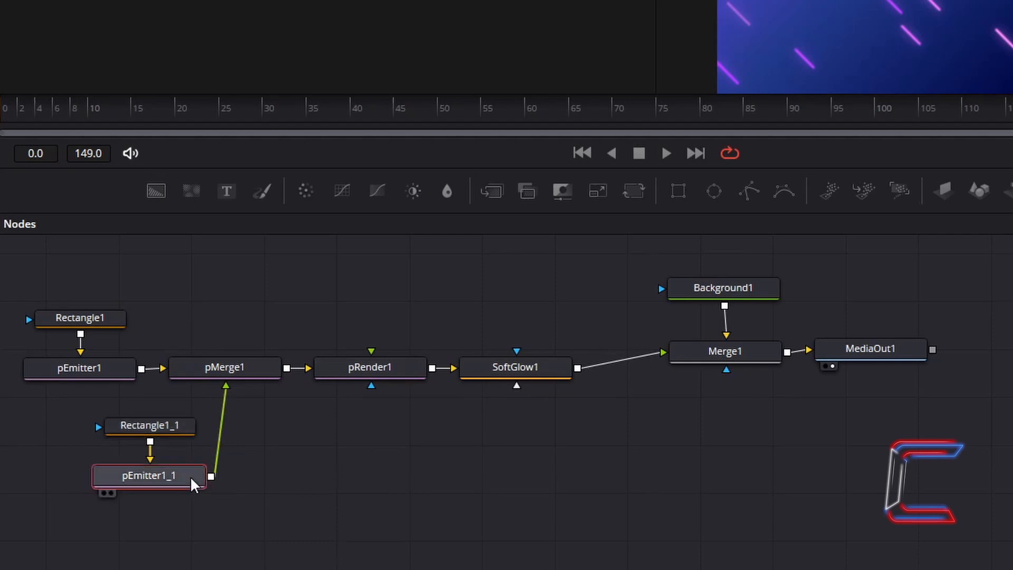
double_click(149, 475)
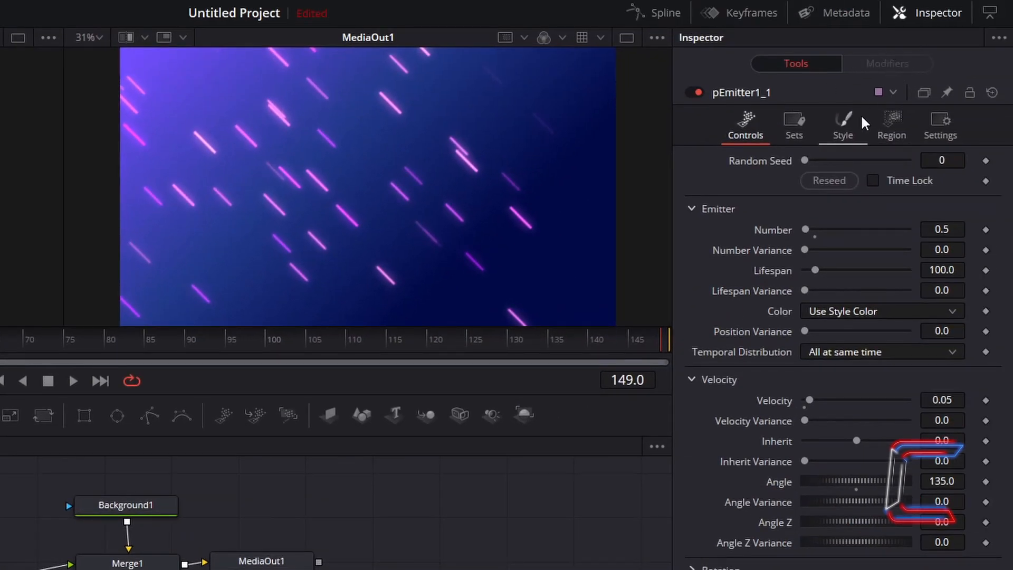
left_click(842, 124)
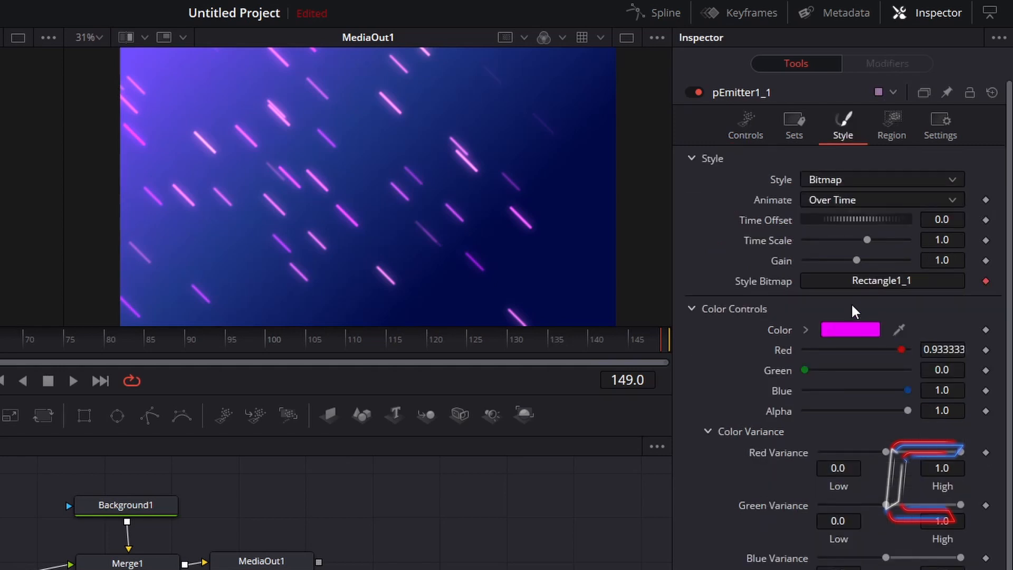
mouse_move(868, 340)
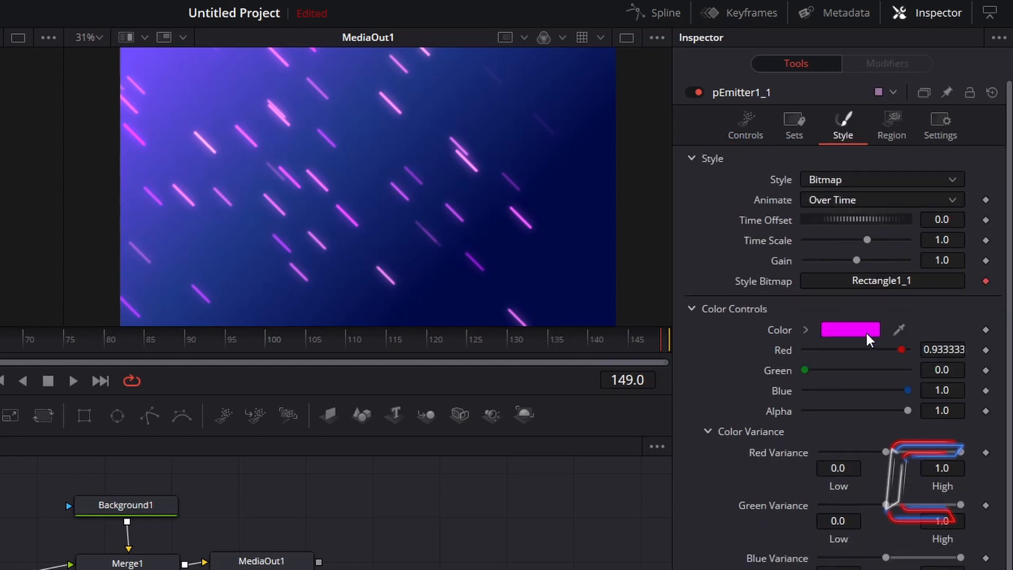
left_click(850, 329)
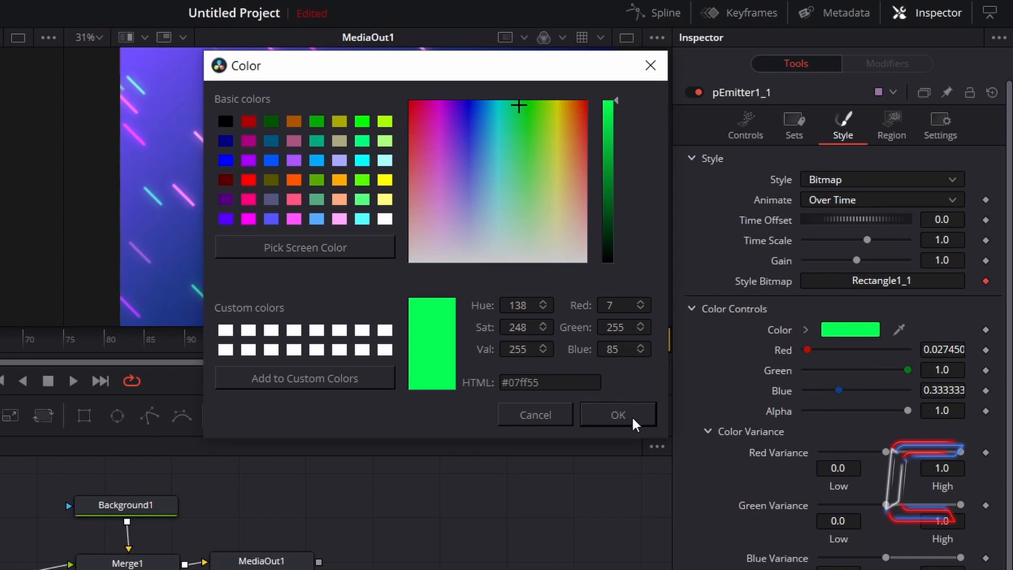
left_click(617, 414)
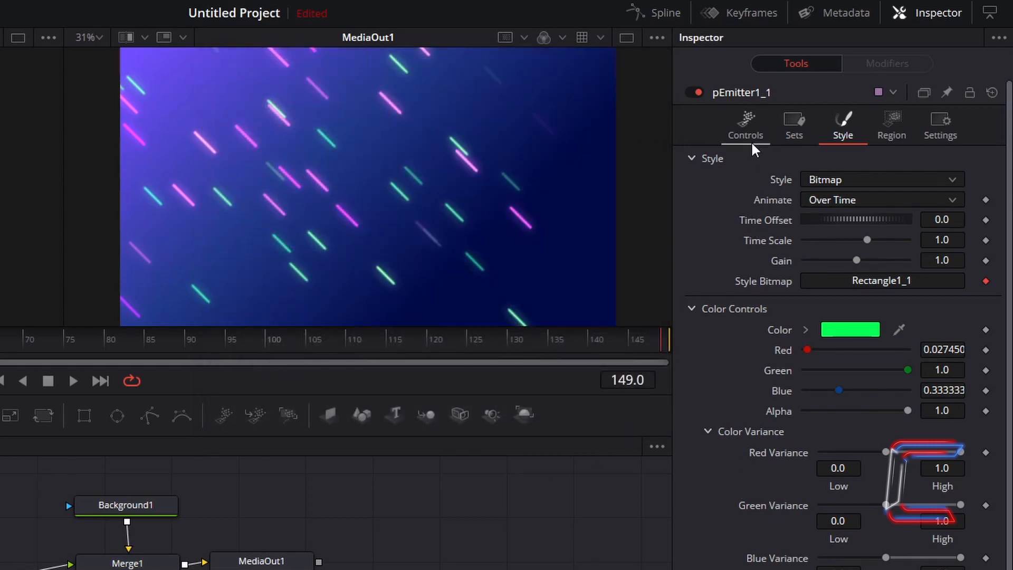
Set pEmitter1_1's Number to 0.3 and Velocity Variance to 0.07.
left_click(744, 122)
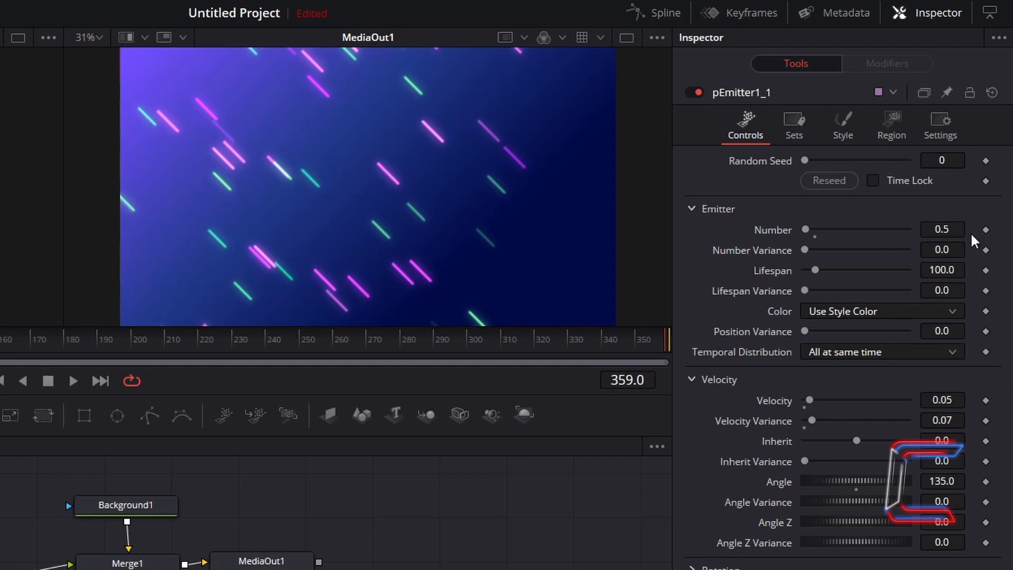
mouse_move(969, 235)
type("0.3")
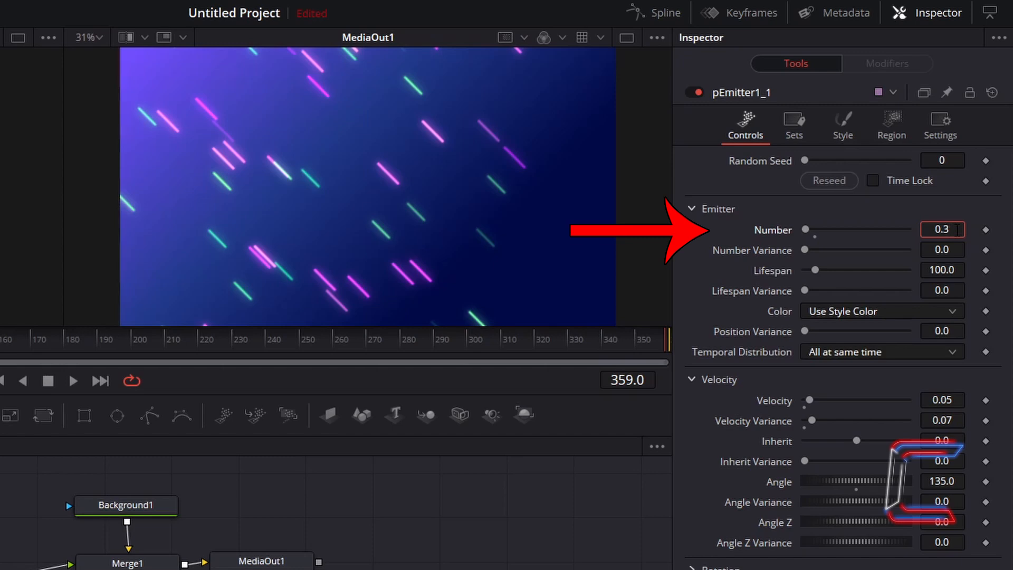
left_click(941, 250)
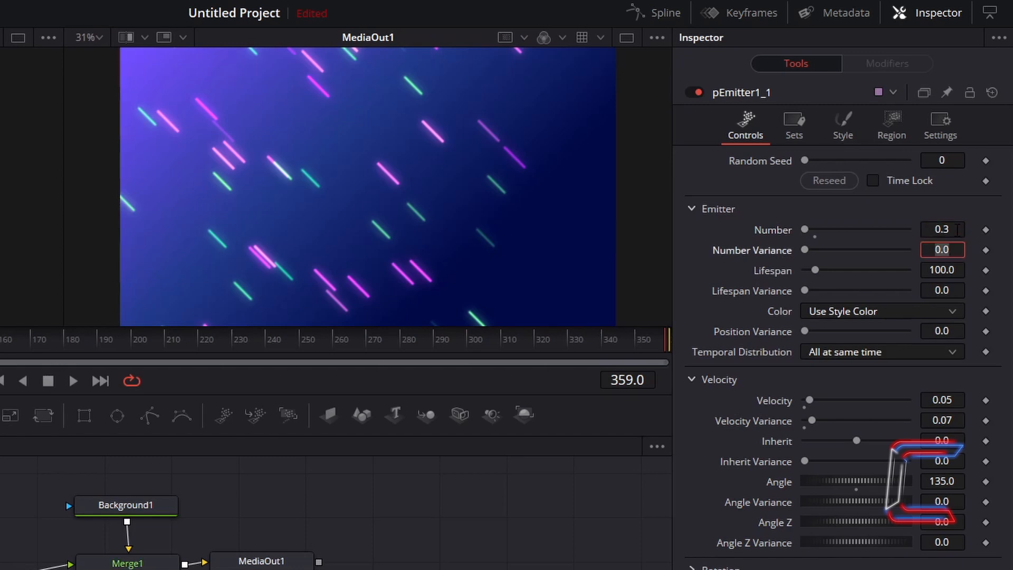